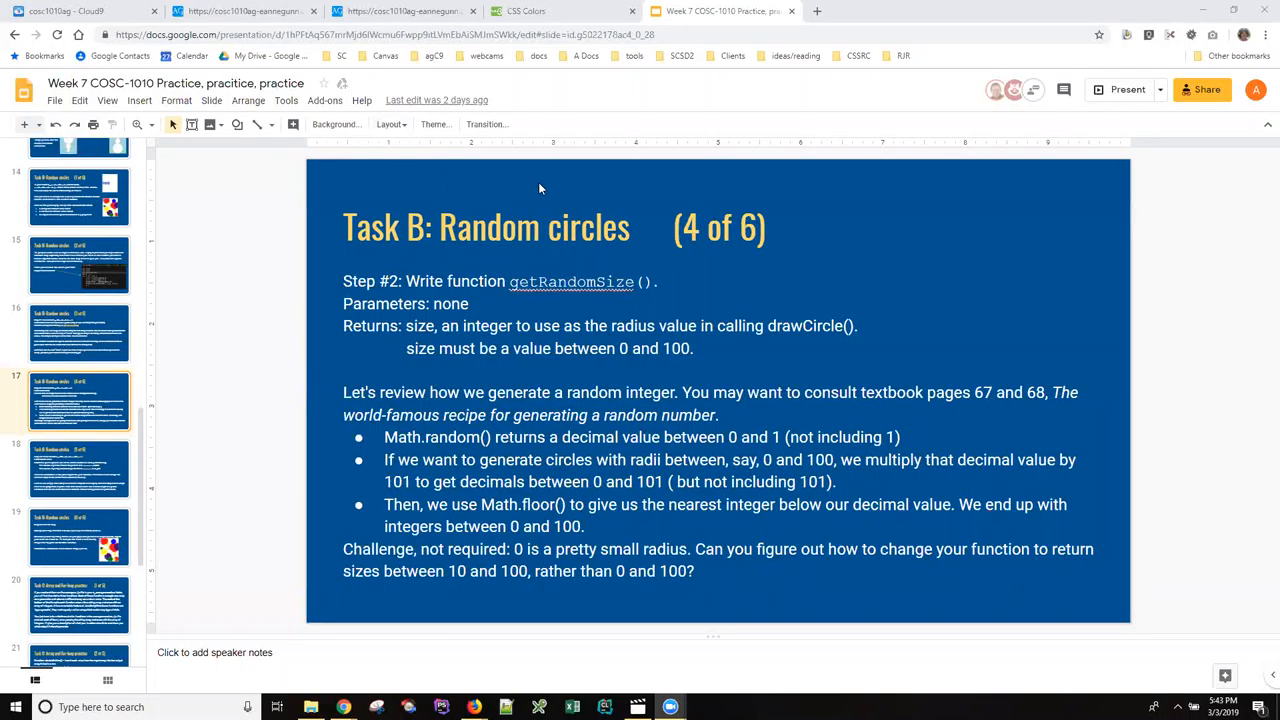
pyautogui.moveTo(572, 192)
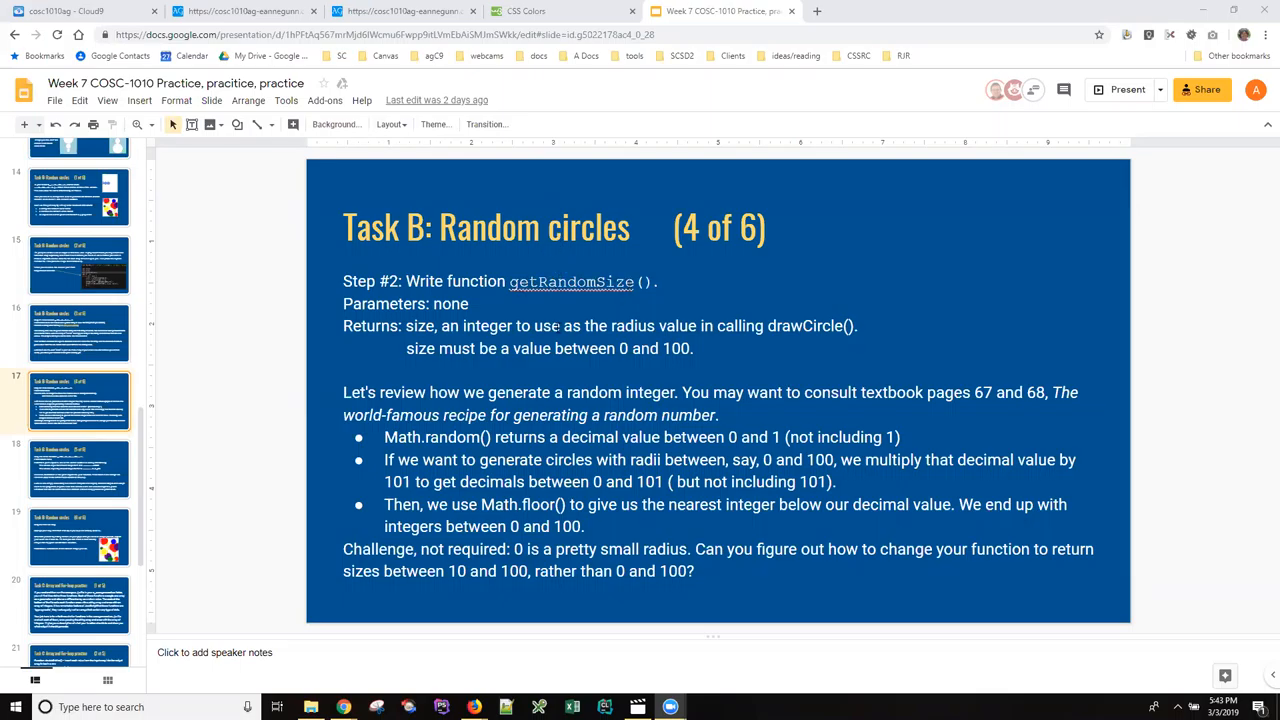
# Review the 'size must be between 0 and 100' requirement on the slide and switch to Cloud9.
pyautogui.doubleClick(530, 348)
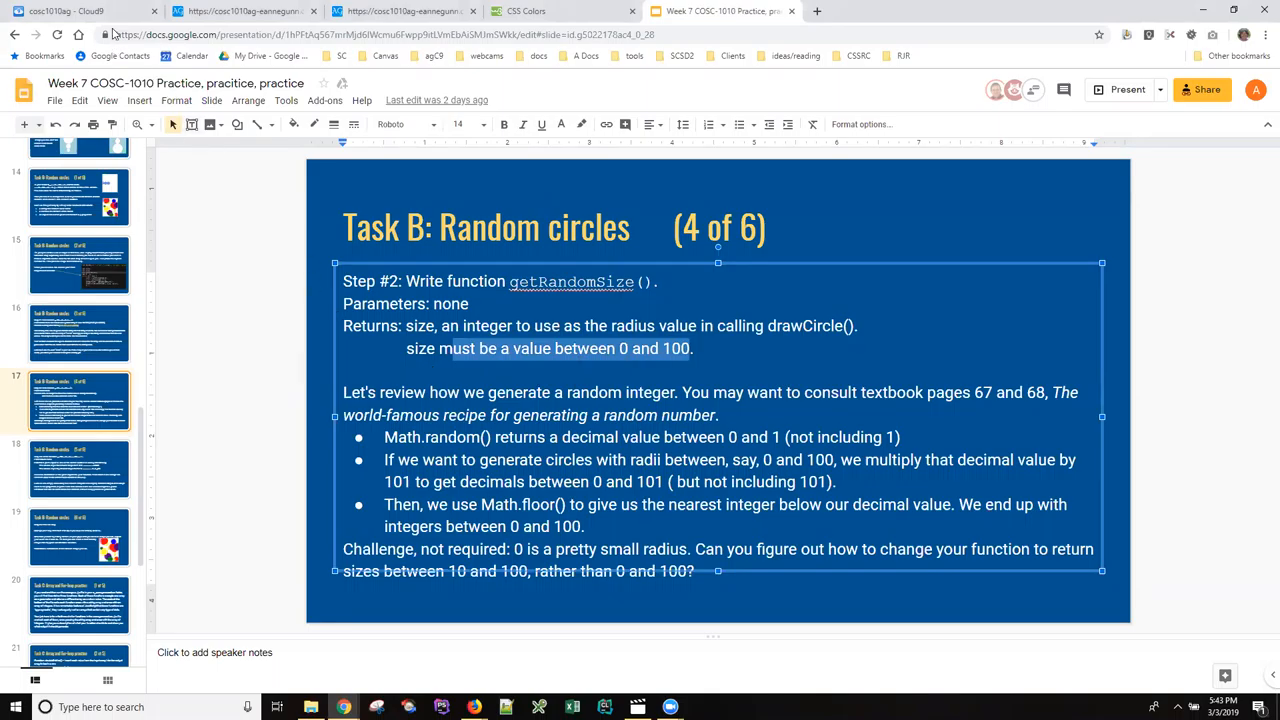
pyautogui.click(60, 12)
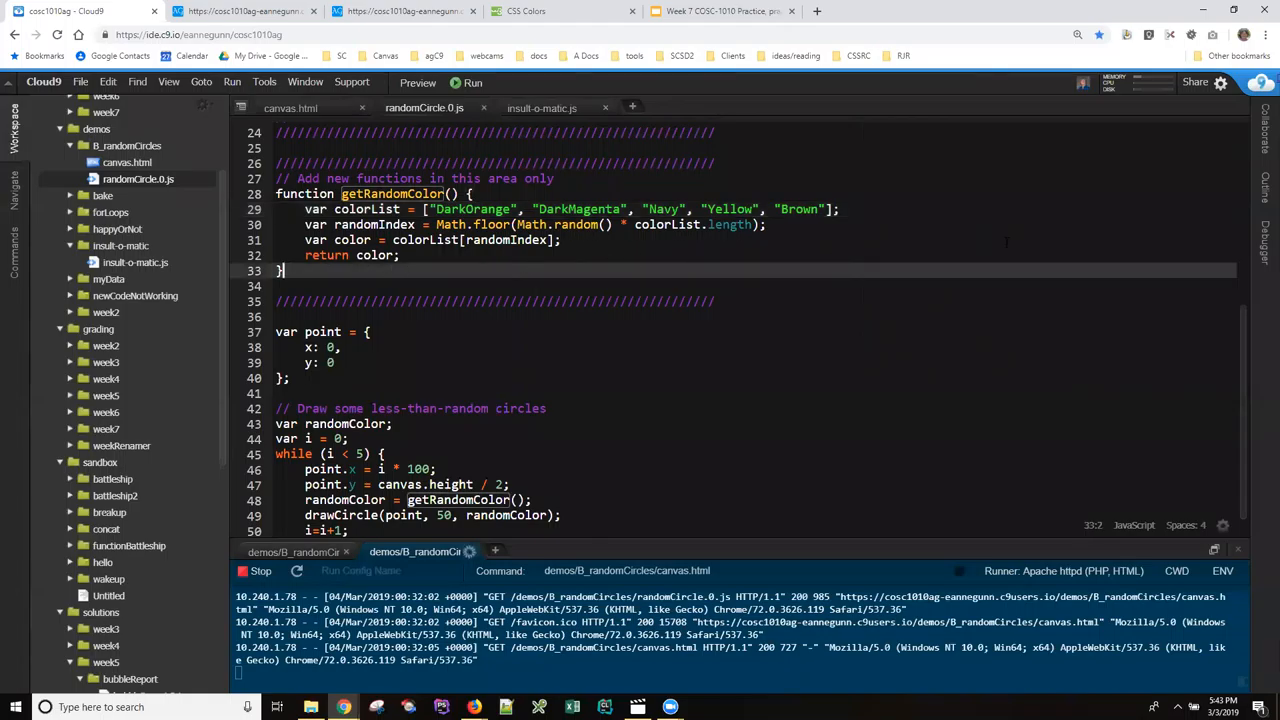
pyautogui.moveTo(1130, 218)
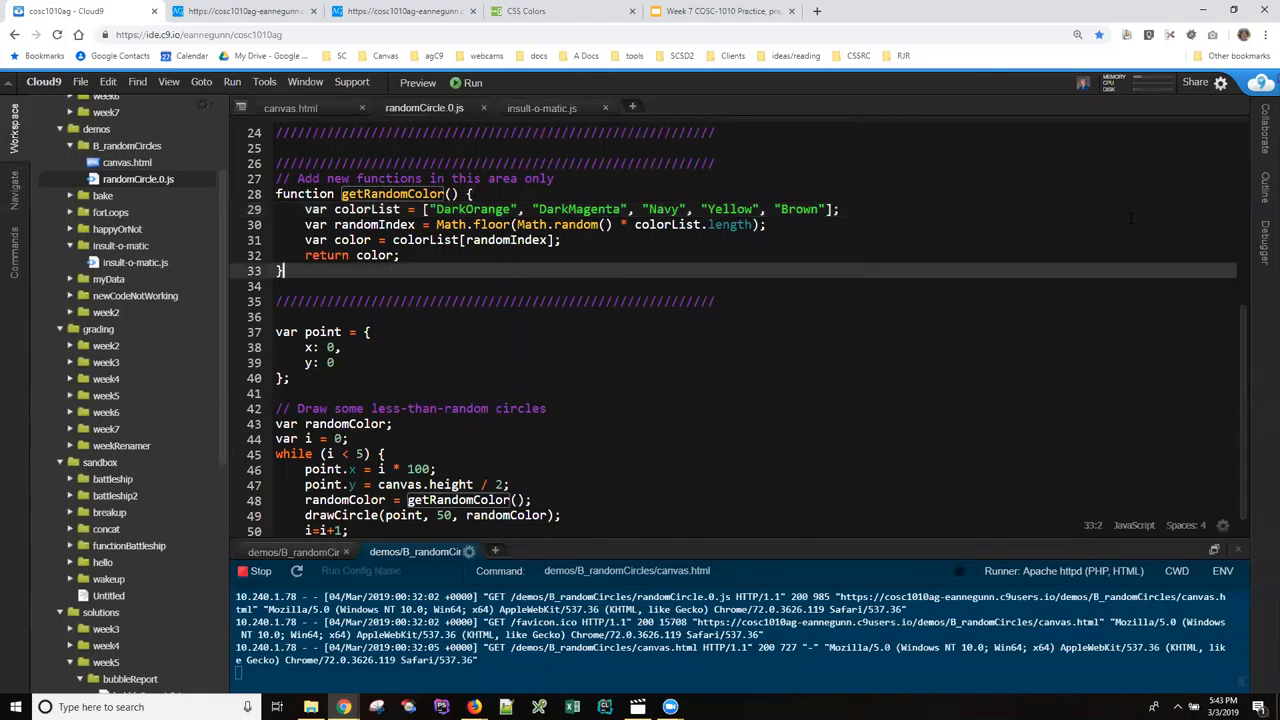
pyautogui.moveTo(1004, 222)
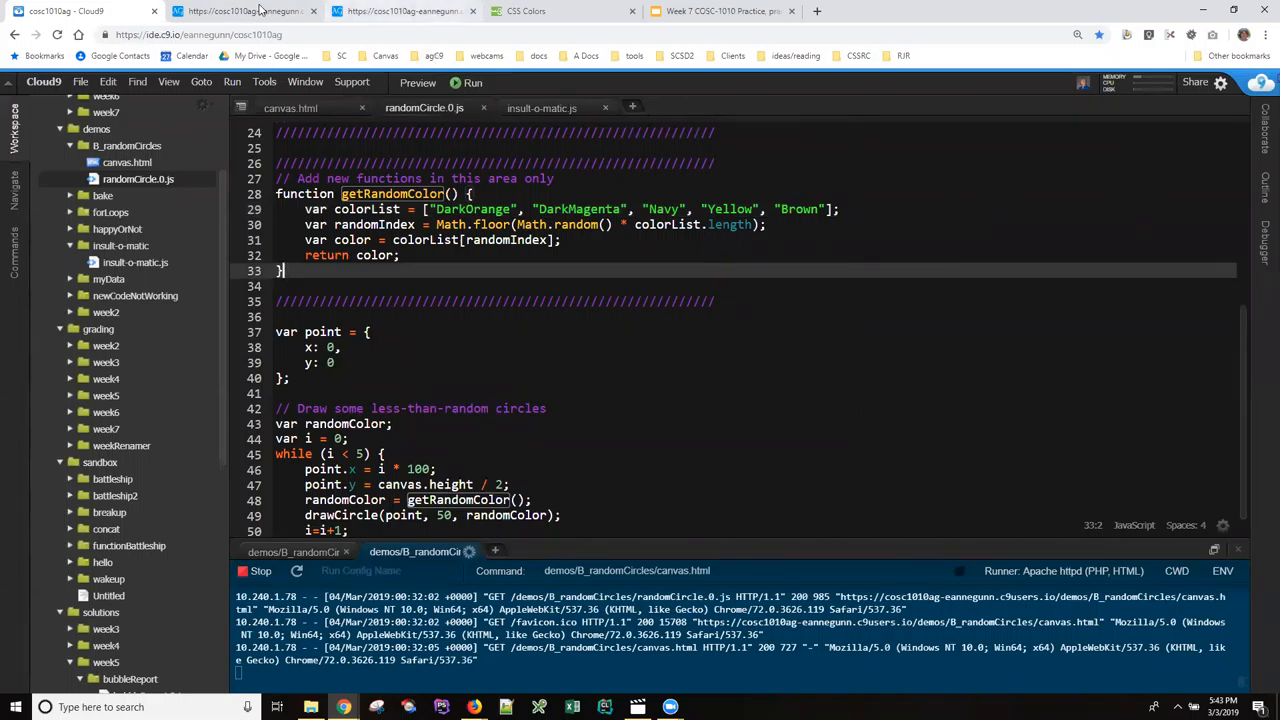
# Start a new getRandomSize() function below getRandomColor in randomCircle.js.
pyautogui.click(720, 12)
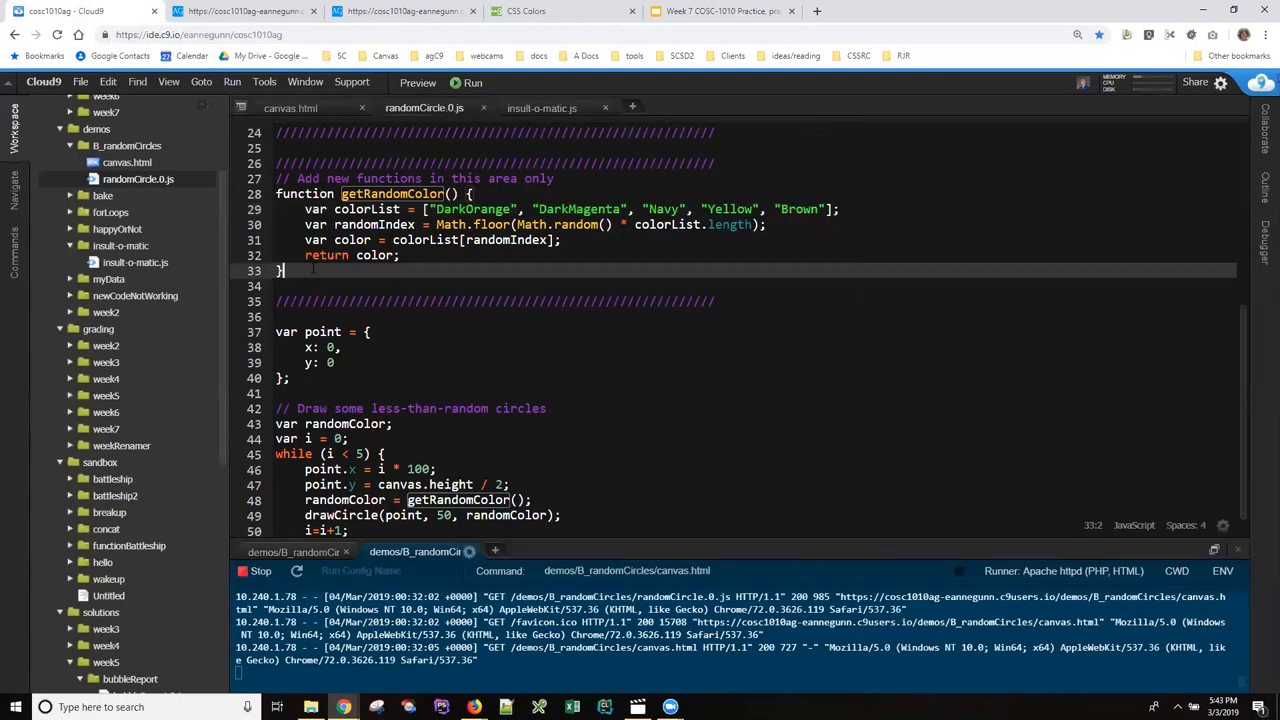
pyautogui.write('function')
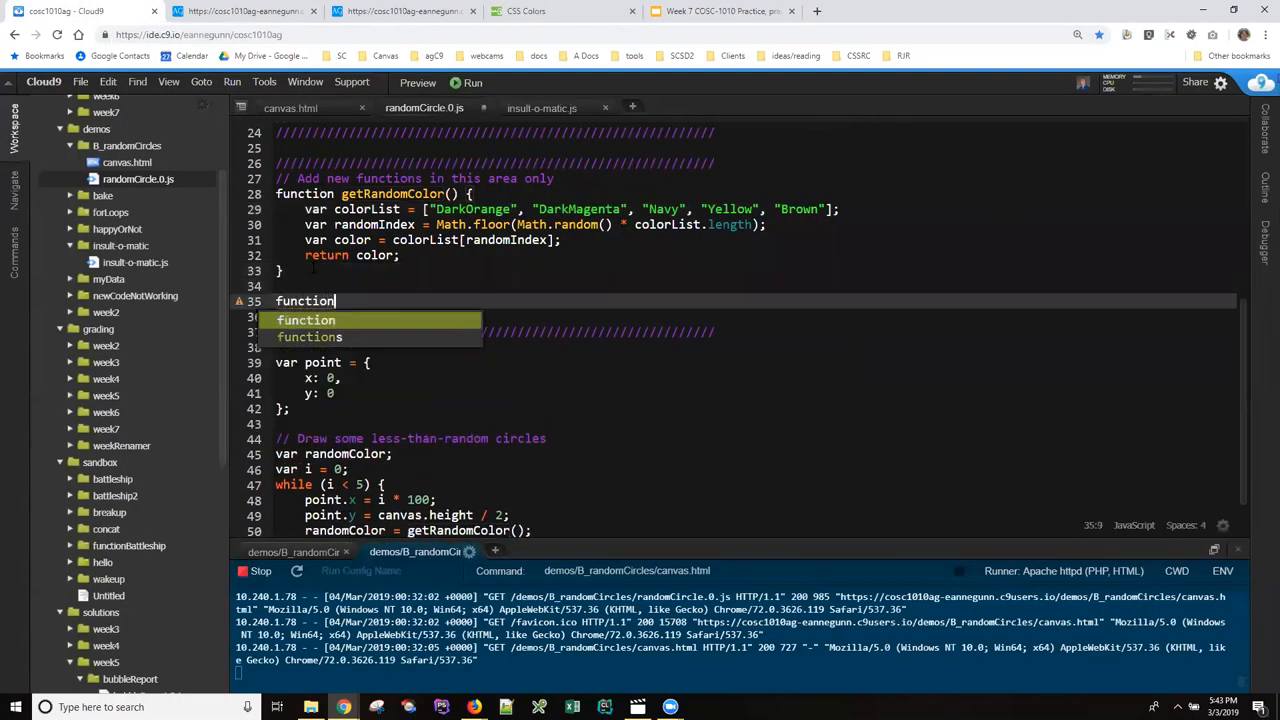
pyautogui.write('getRandomSize')
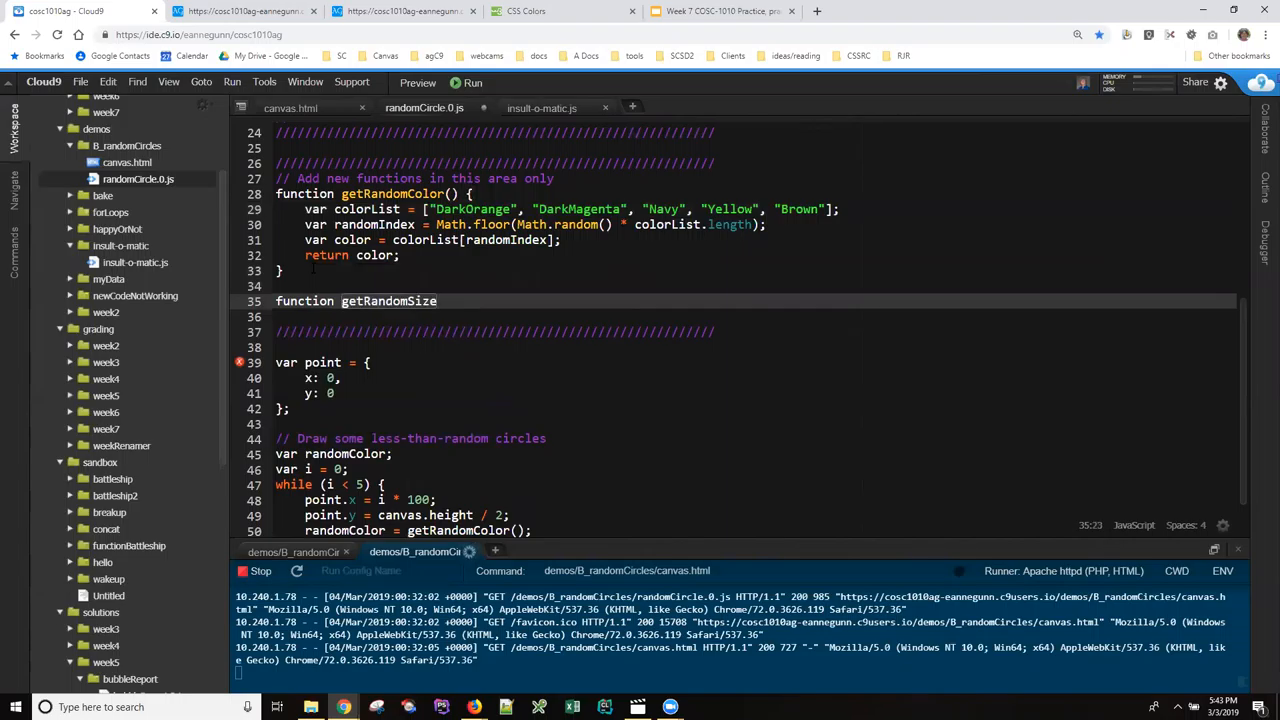
pyautogui.write('() {')
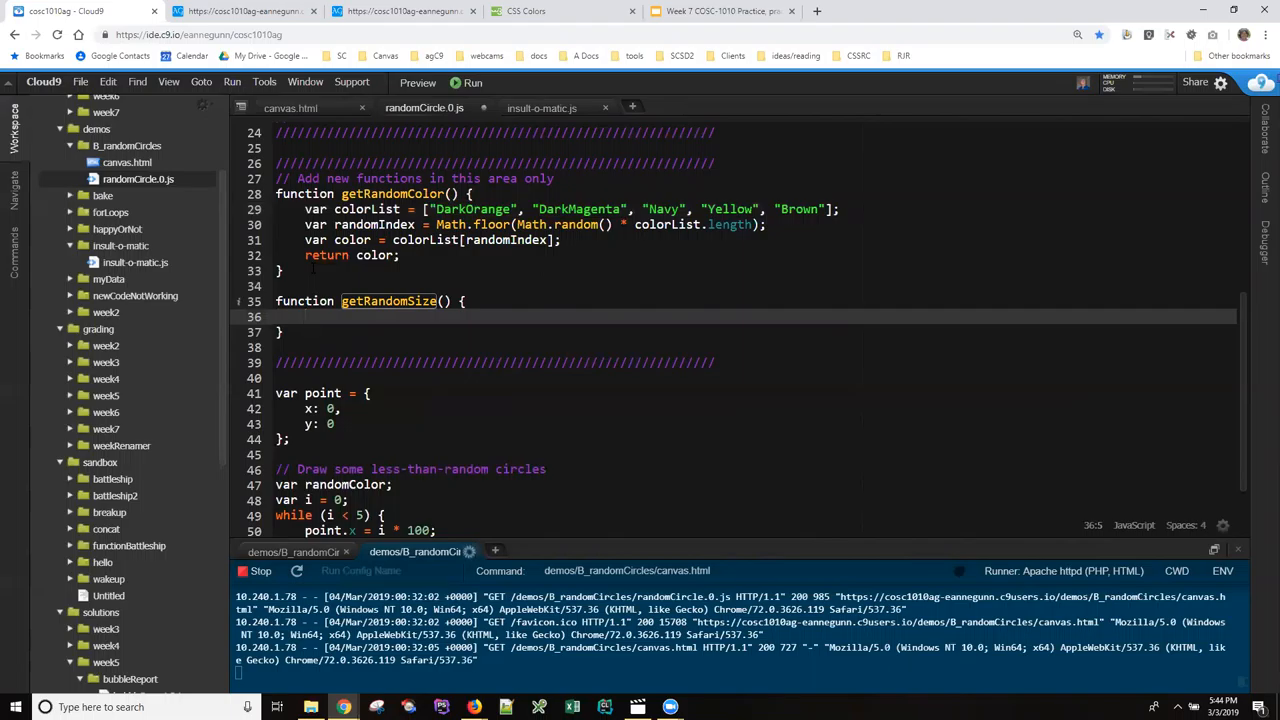
# Give getRandomSize a body that sets var size = 66 and returns size.
pyautogui.write('size')
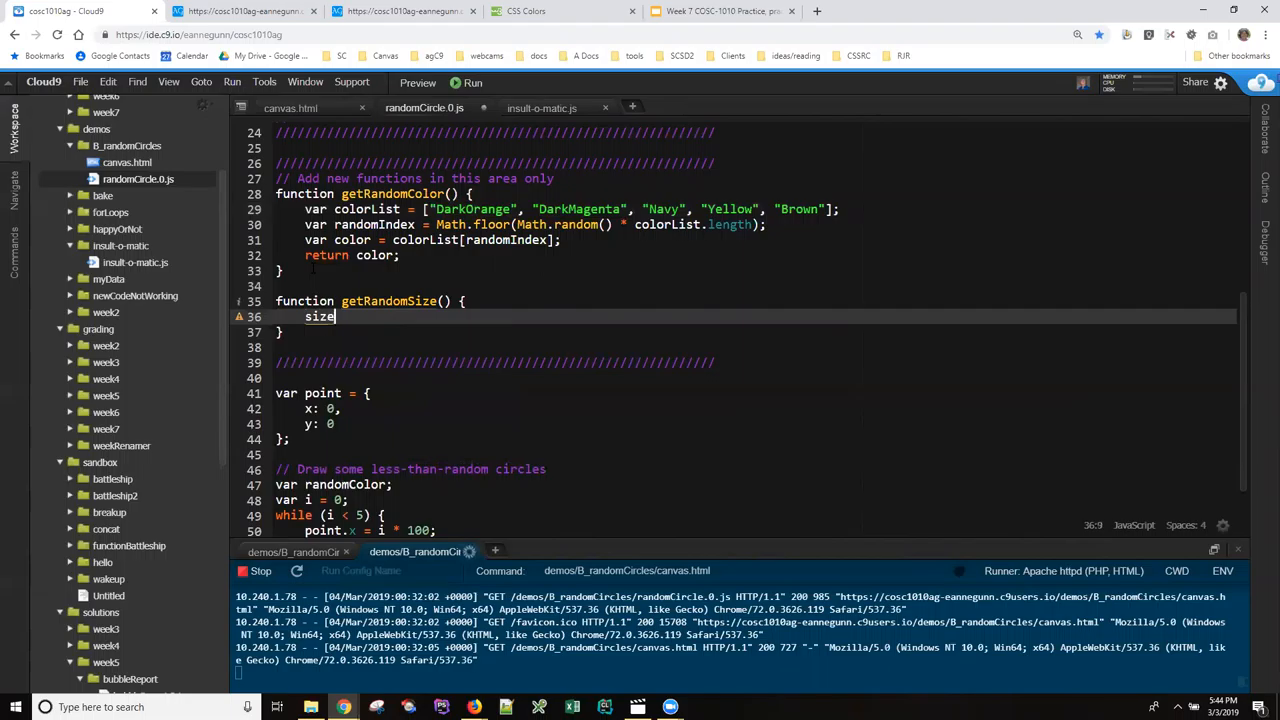
pyautogui.write('var')
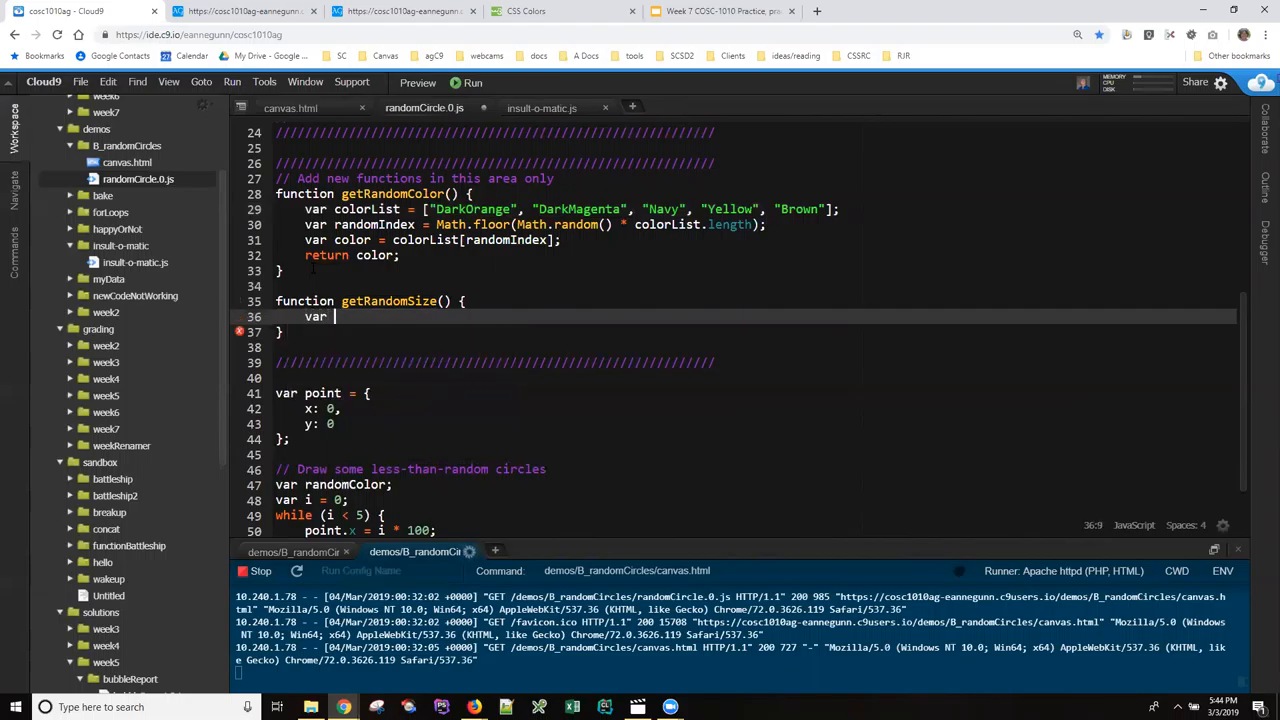
pyautogui.write('size')
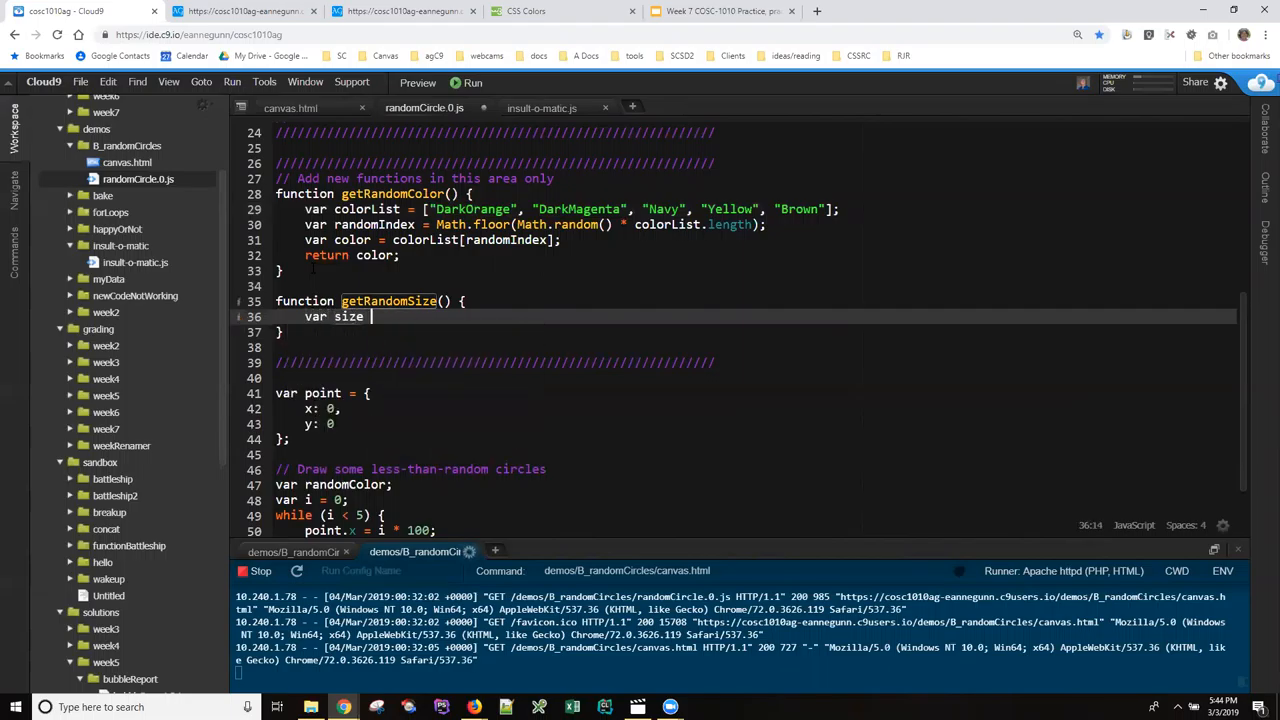
pyautogui.write('= 66;')
pyautogui.write('return')
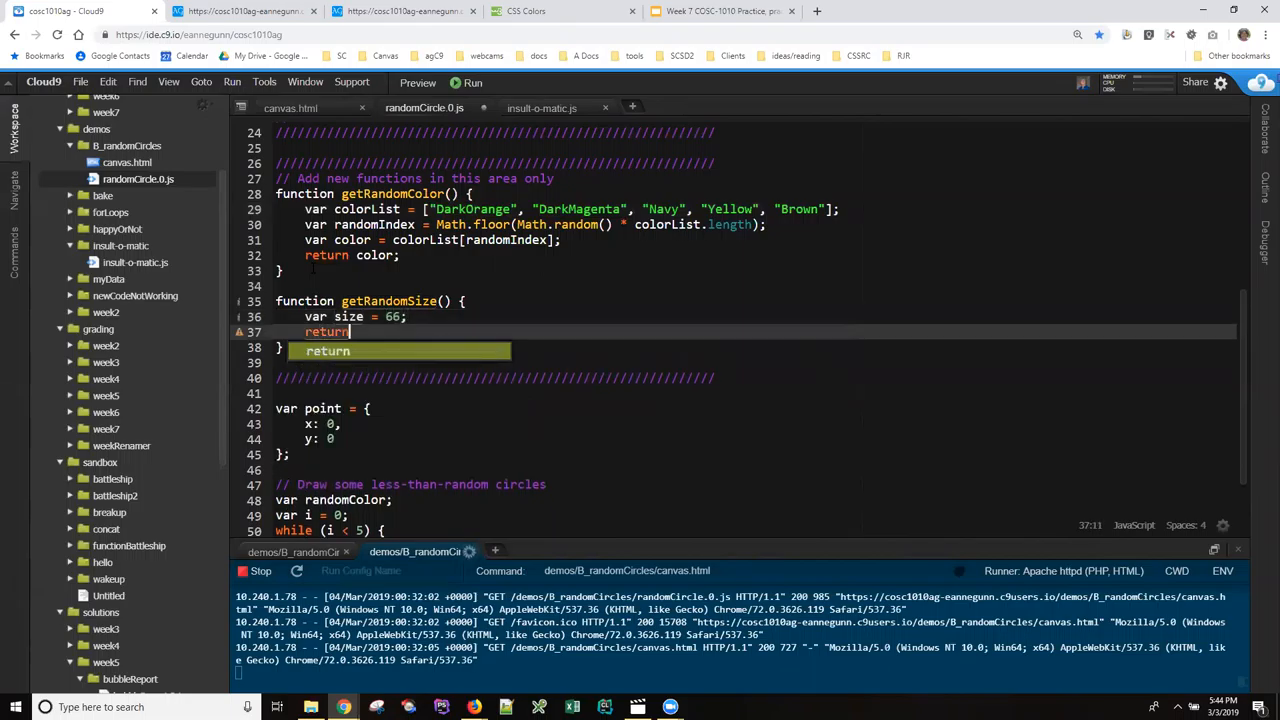
pyautogui.write('size;')
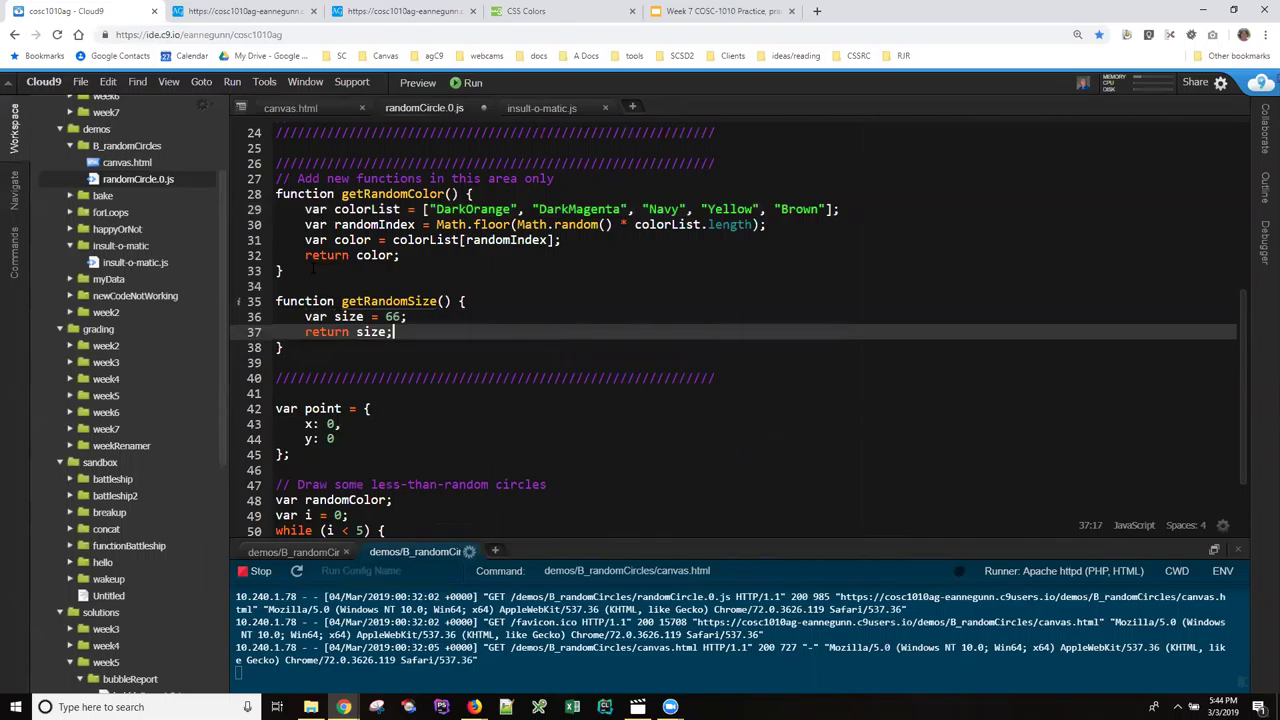
pyautogui.doubleClick(388, 300)
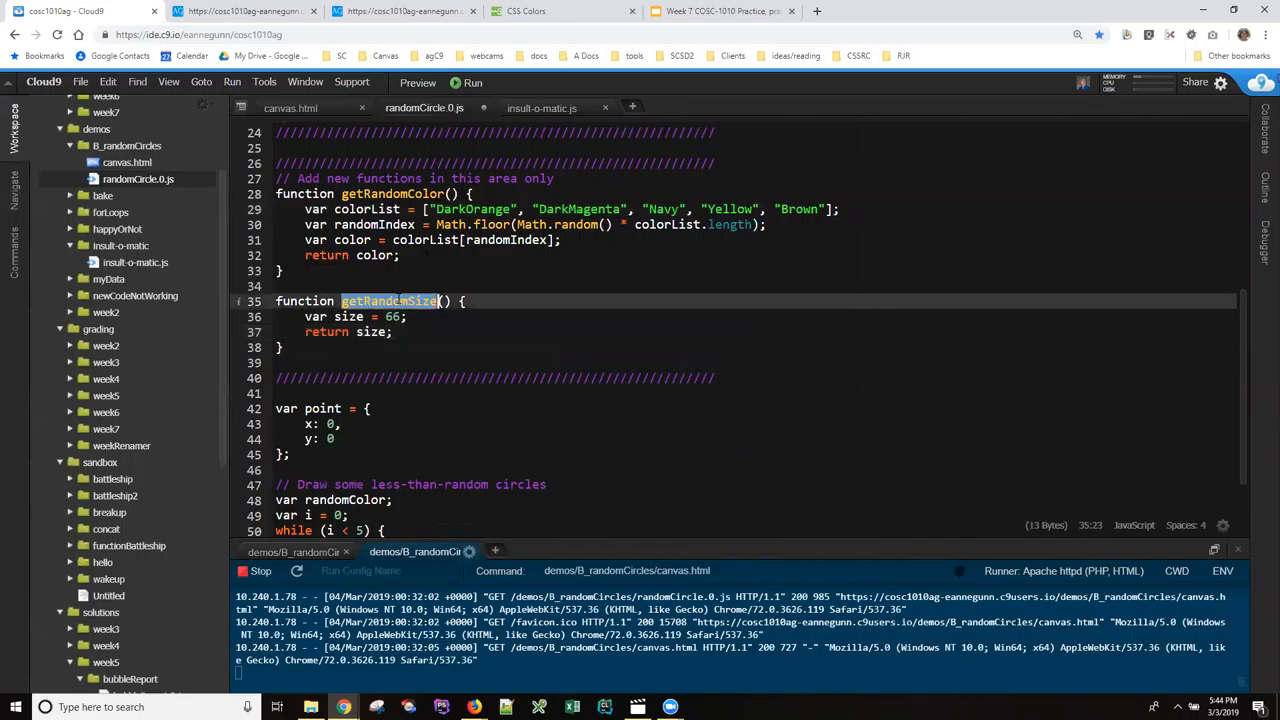
pyautogui.click(382, 316)
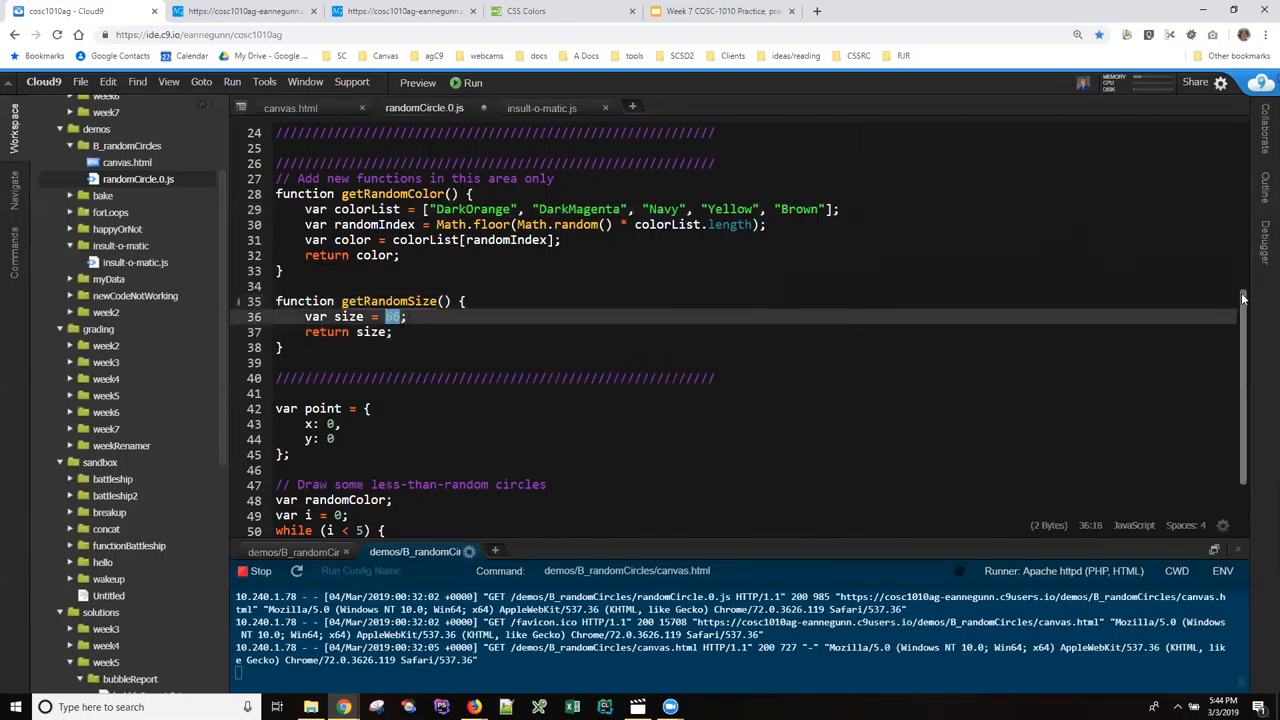
pyautogui.scroll(-3)
pyautogui.write('var ran')
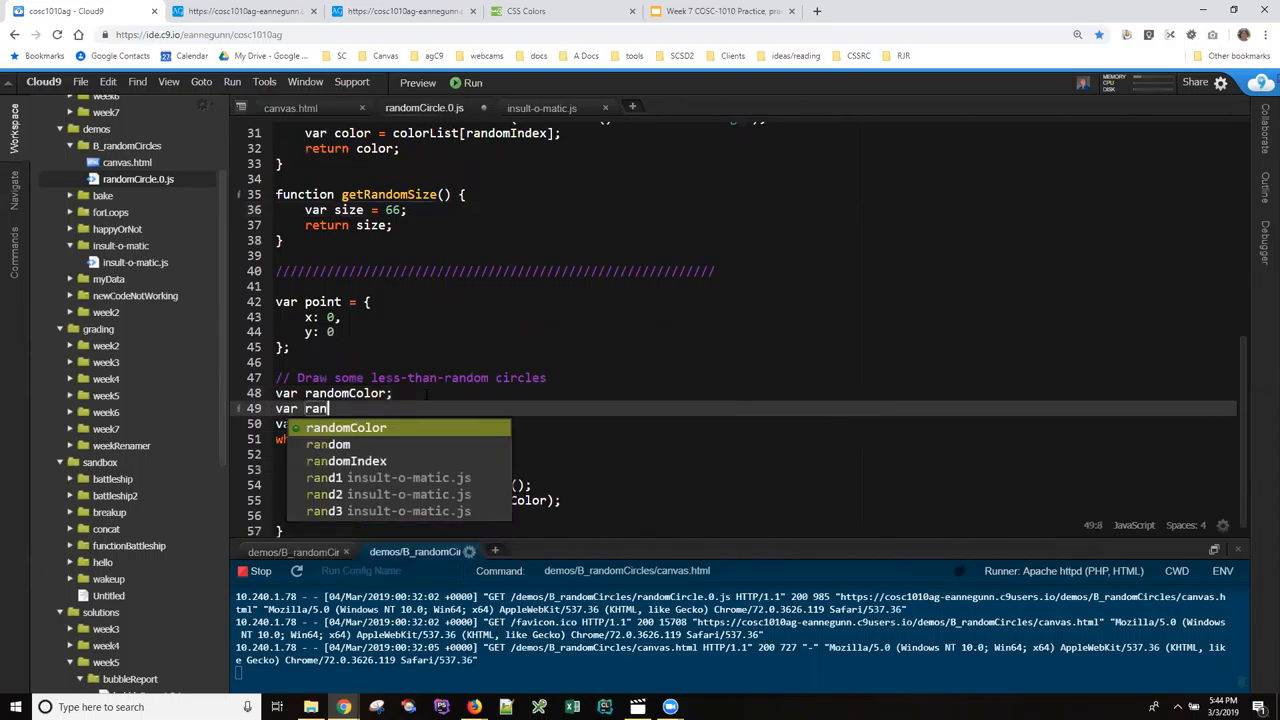
# Declare var randomSize and assign randomSize = getRandomSize() inside the while loop.
pyautogui.write('domSize;')
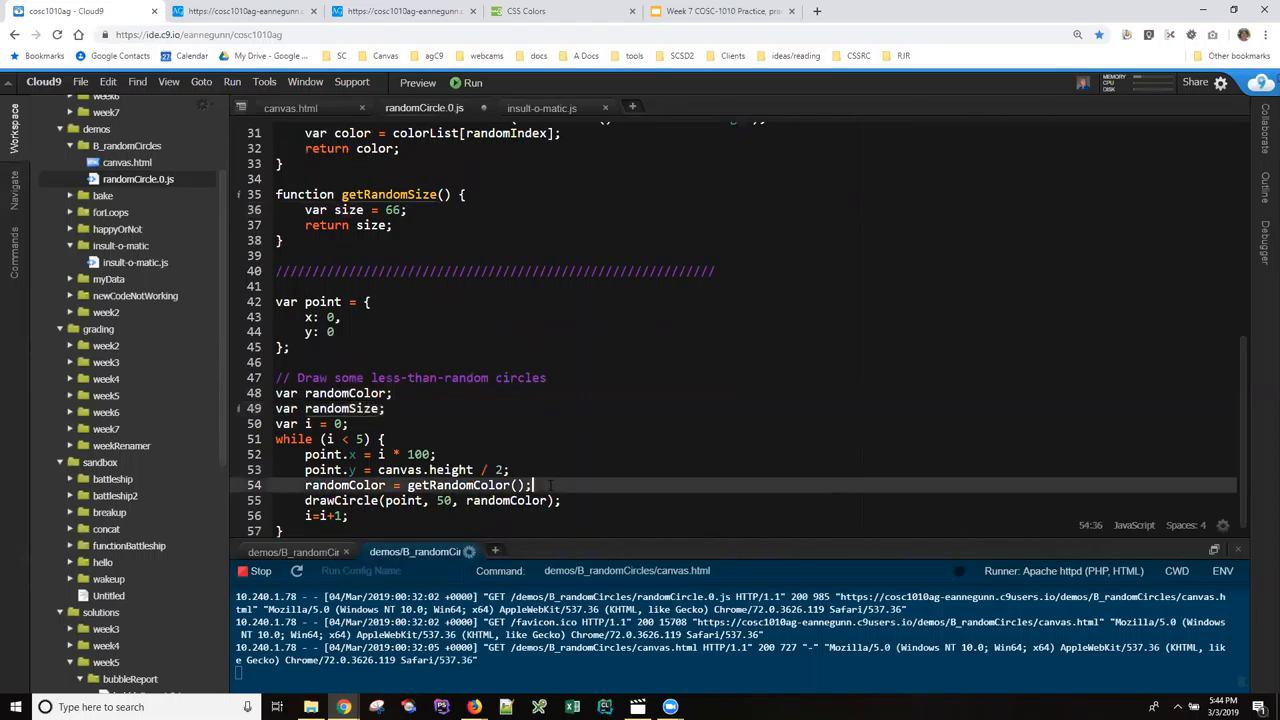
pyautogui.write('rans')
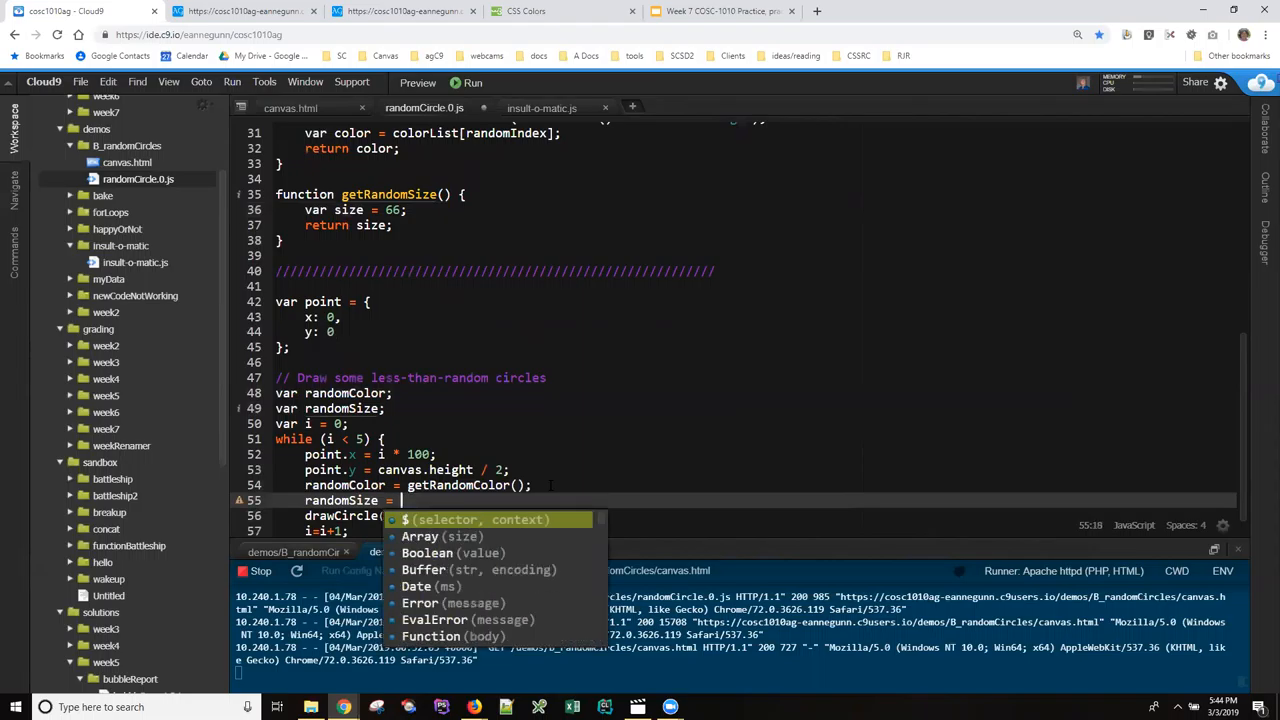
pyautogui.write('getComputedStyle')
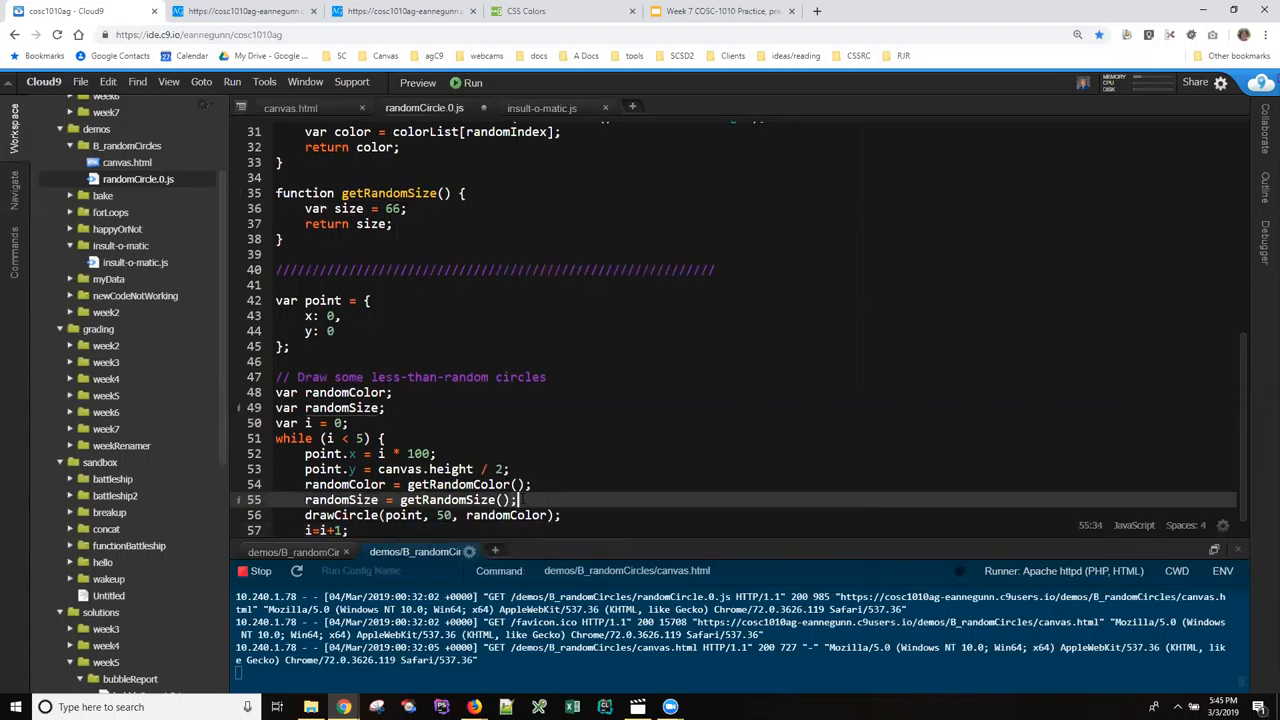
# Replace the fixed radius 50 in drawCircle with randomSize, then move to canvas.html.
pyautogui.doubleClick(340, 500)
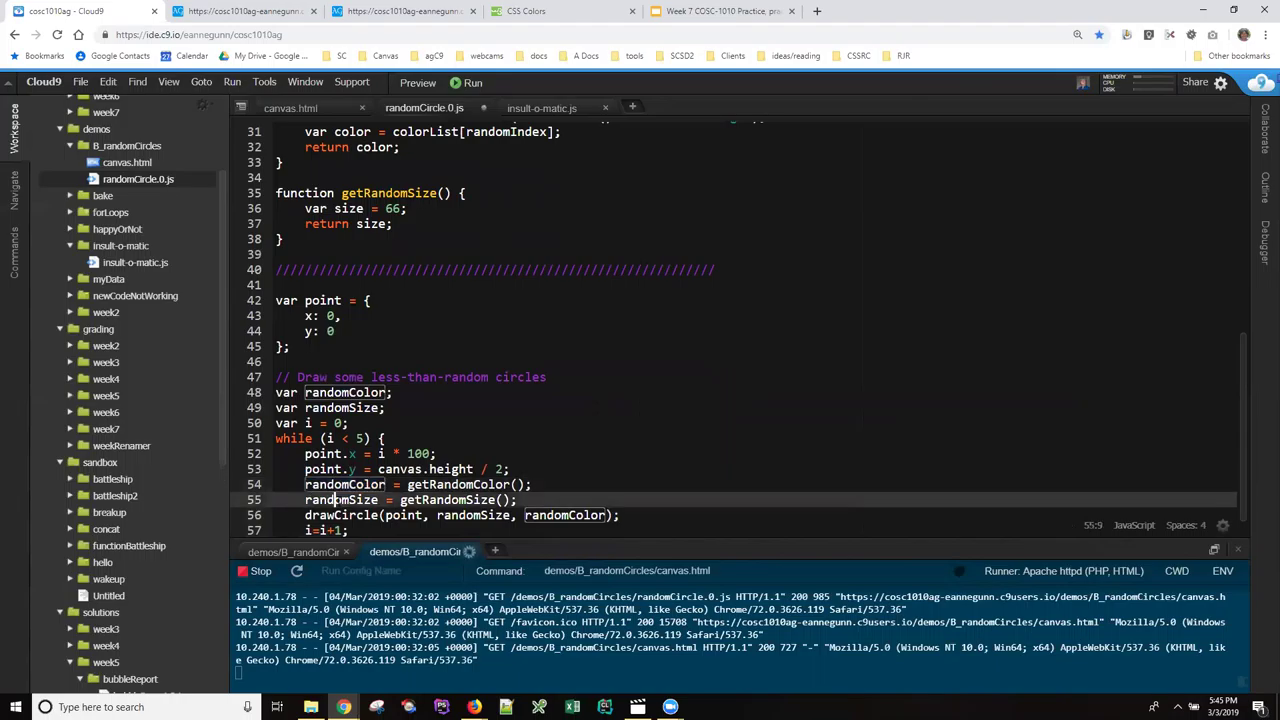
pyautogui.doubleClick(340, 500)
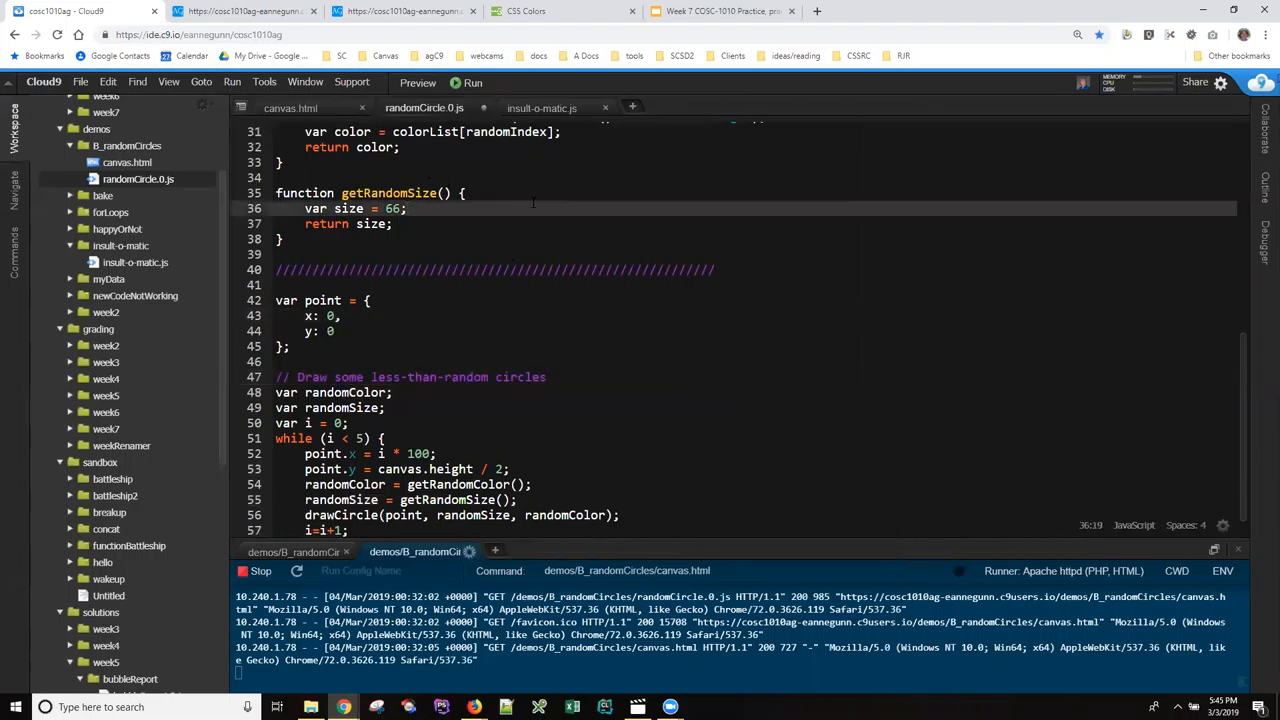
pyautogui.click(294, 108)
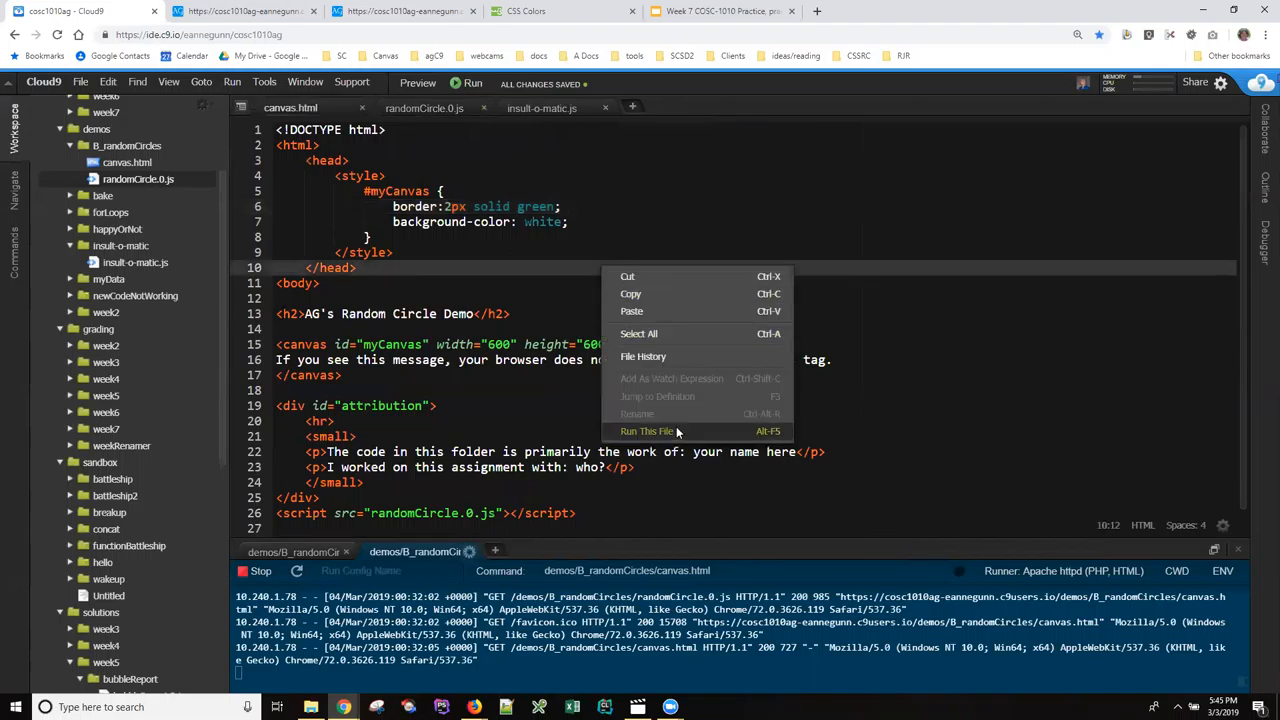
# Run canvas.html on the Apache server and open its served URL in the browser.
pyautogui.click(648, 432)
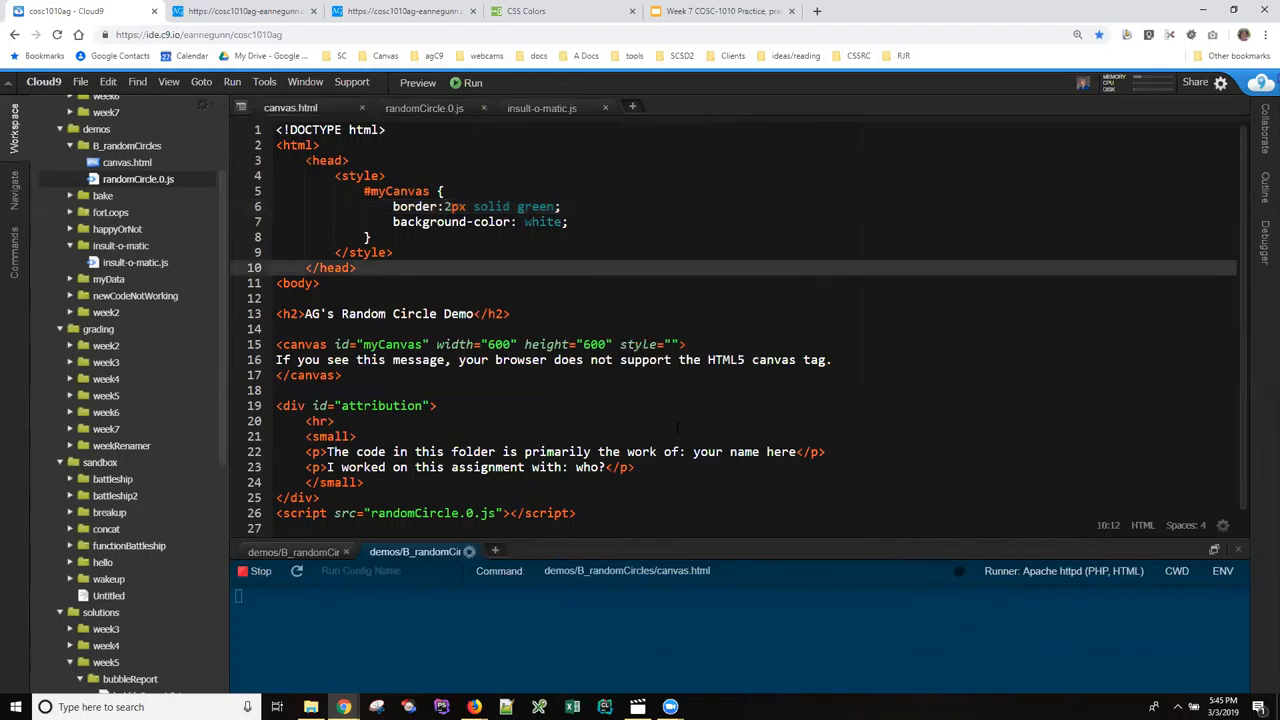
pyautogui.click(466, 82)
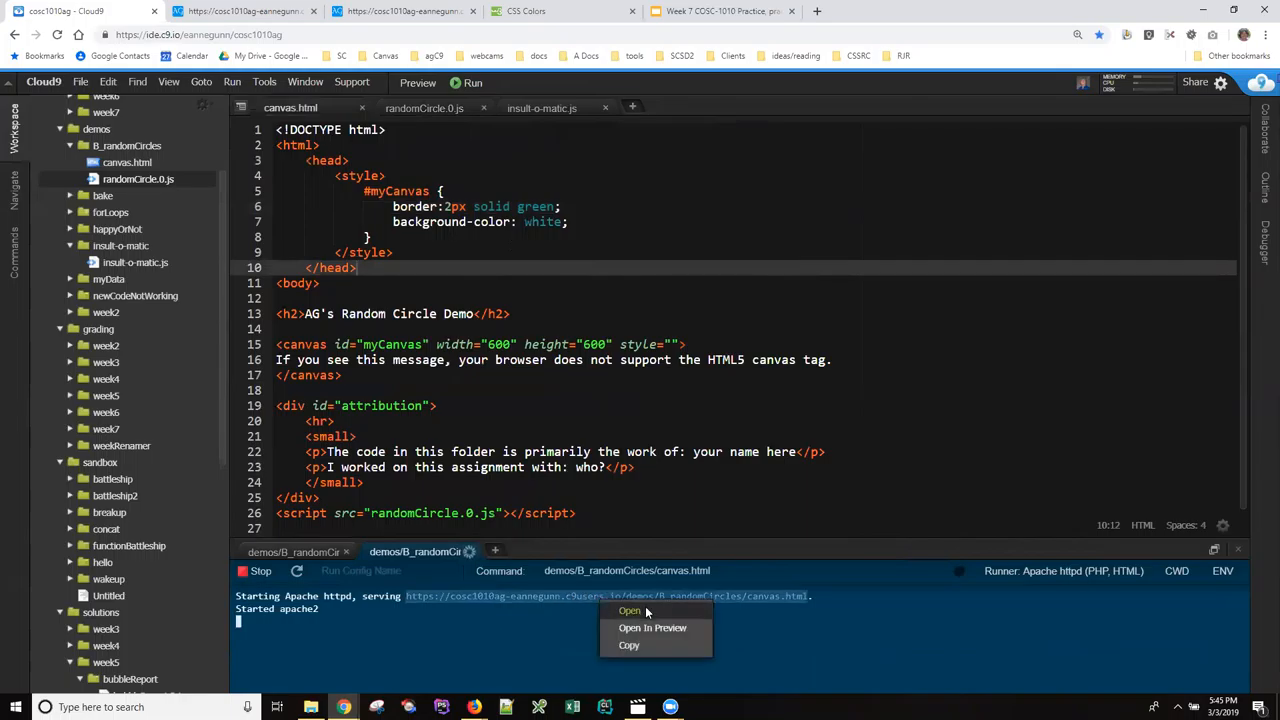
pyautogui.click(628, 612)
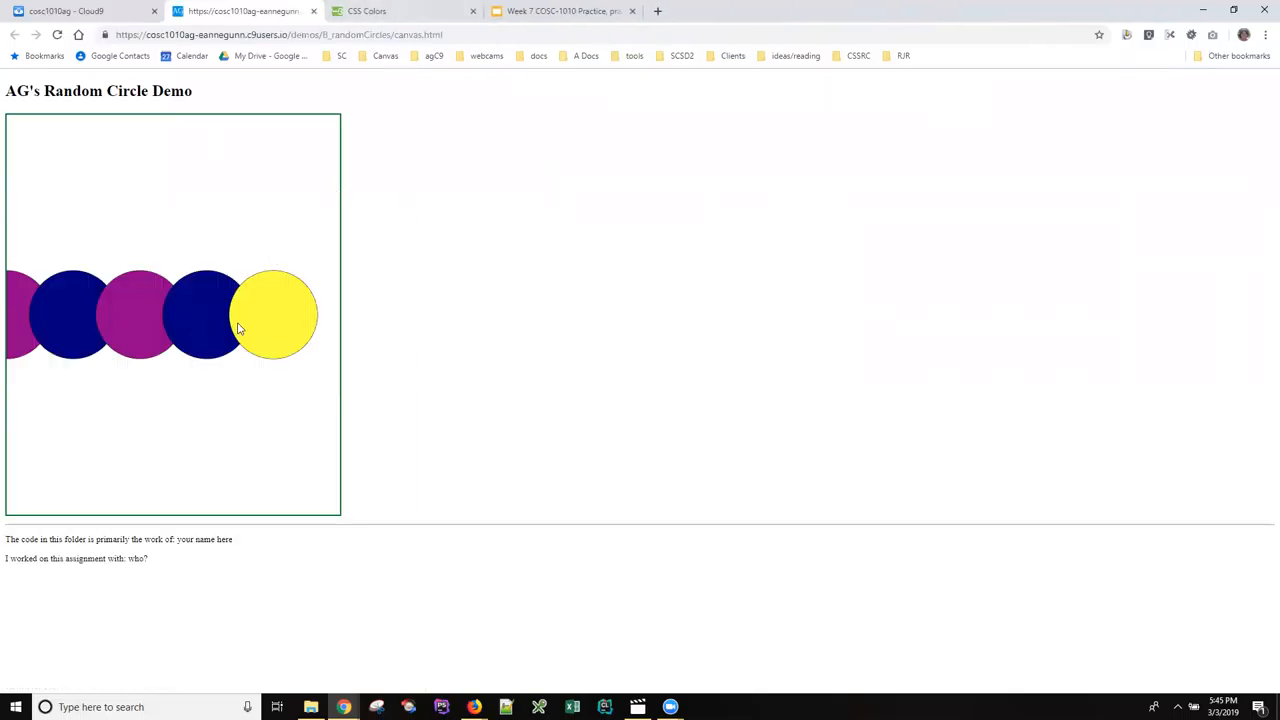
pyautogui.moveTo(288, 332)
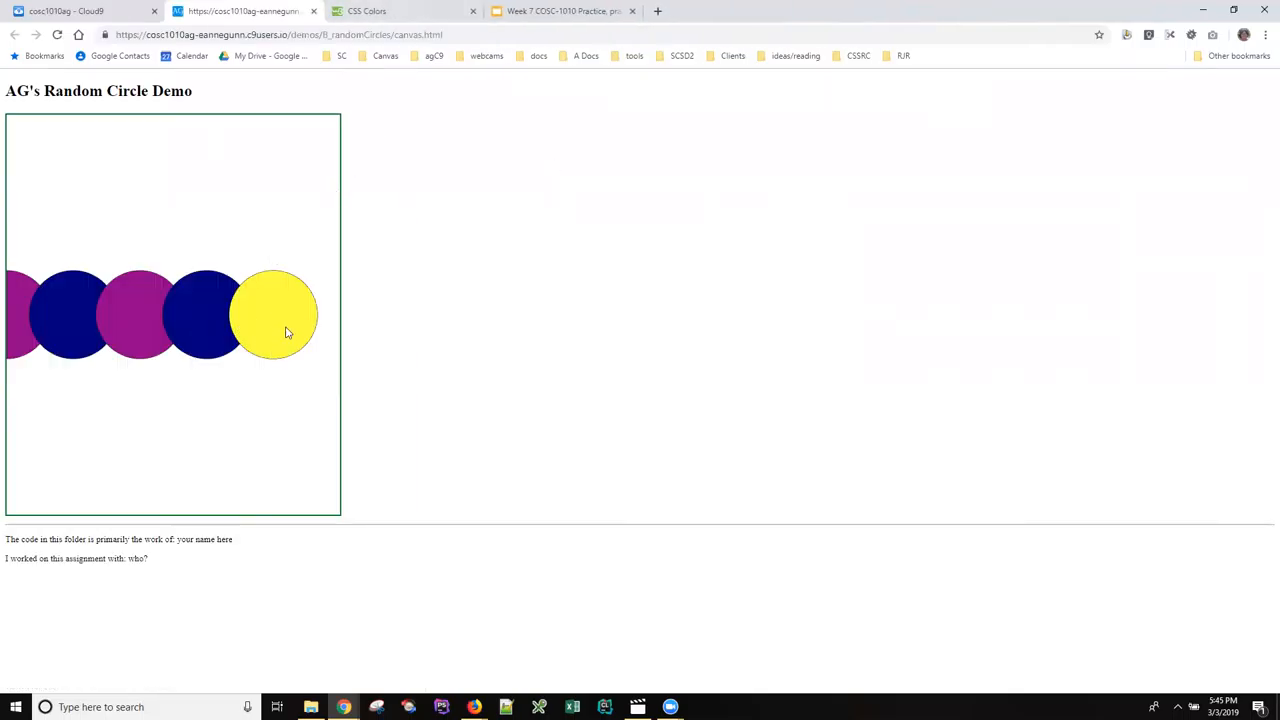
pyautogui.moveTo(110, 318)
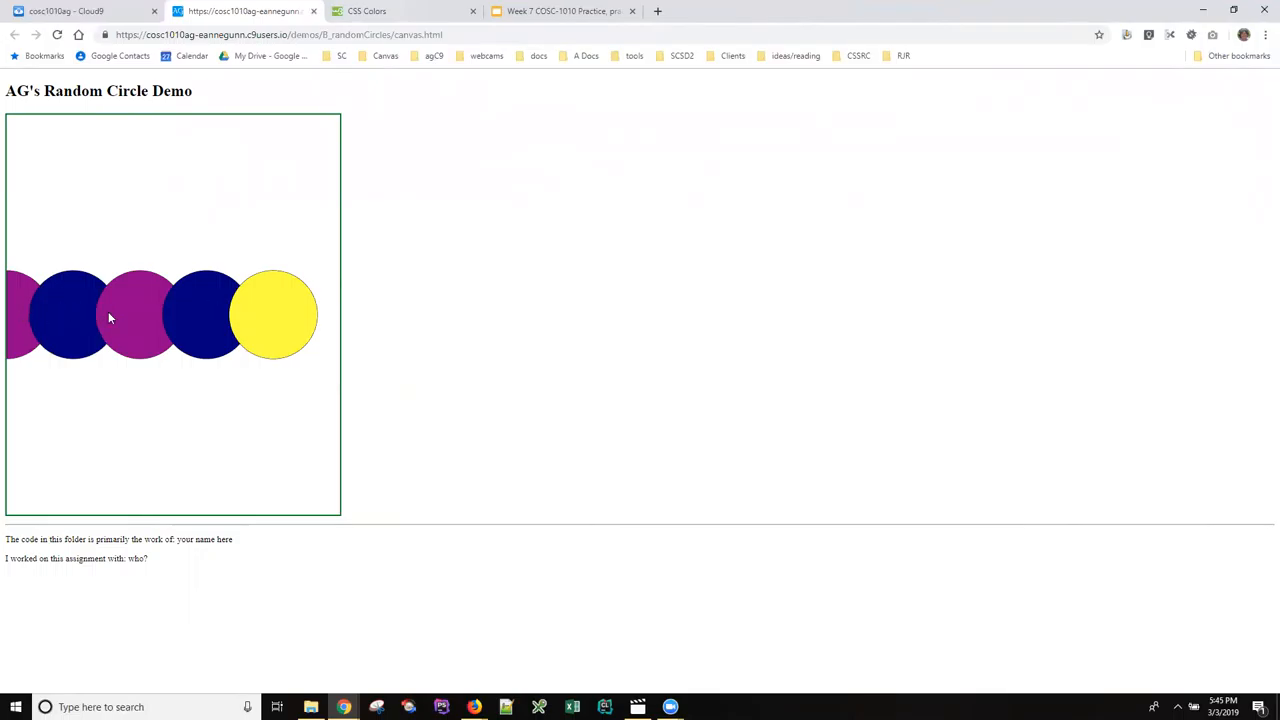
pyautogui.moveTo(70, 324)
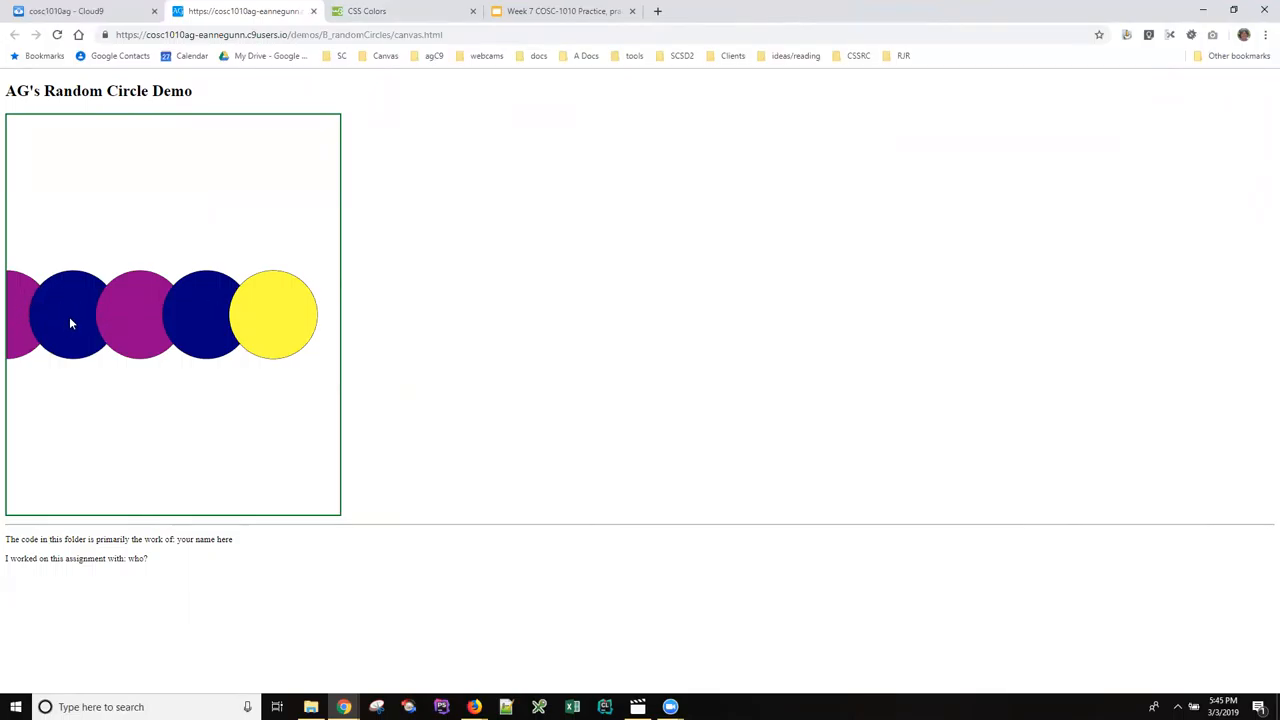
pyautogui.moveTo(164, 310)
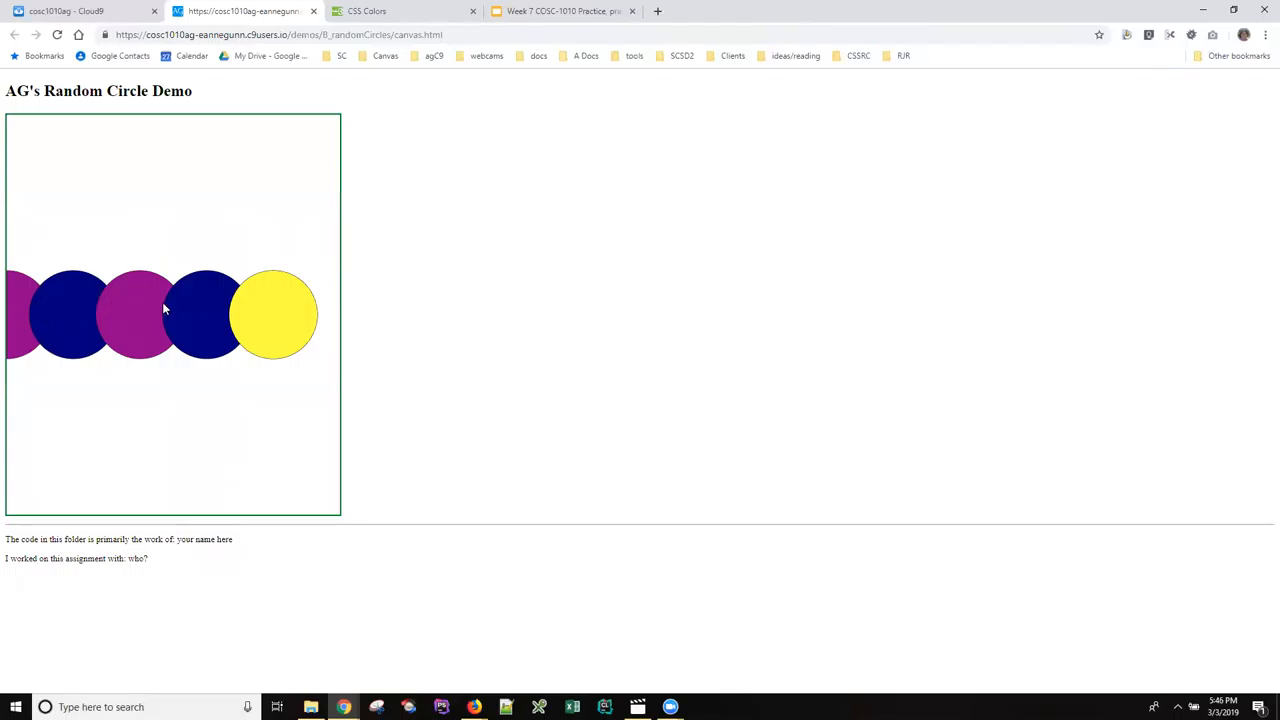
pyautogui.moveTo(252, 316)
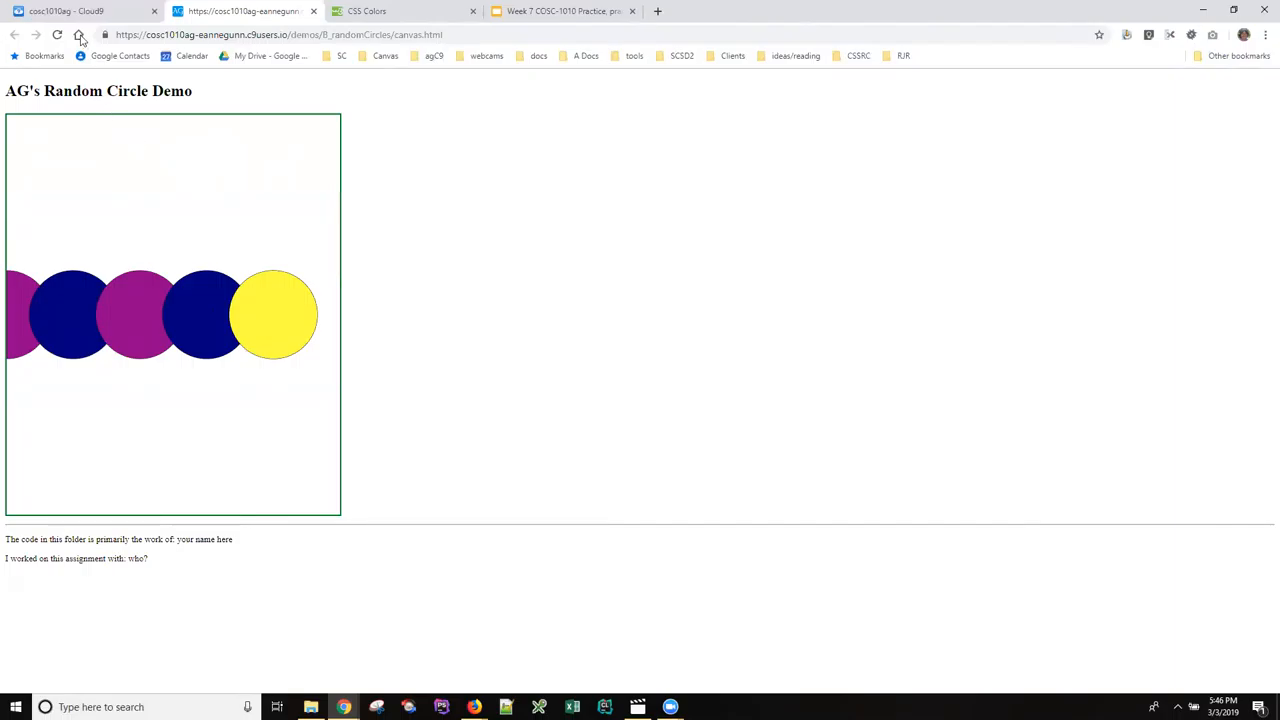
# Check the overlapping size-66 circles on the demo page and return to Cloud9.
pyautogui.click(60, 16)
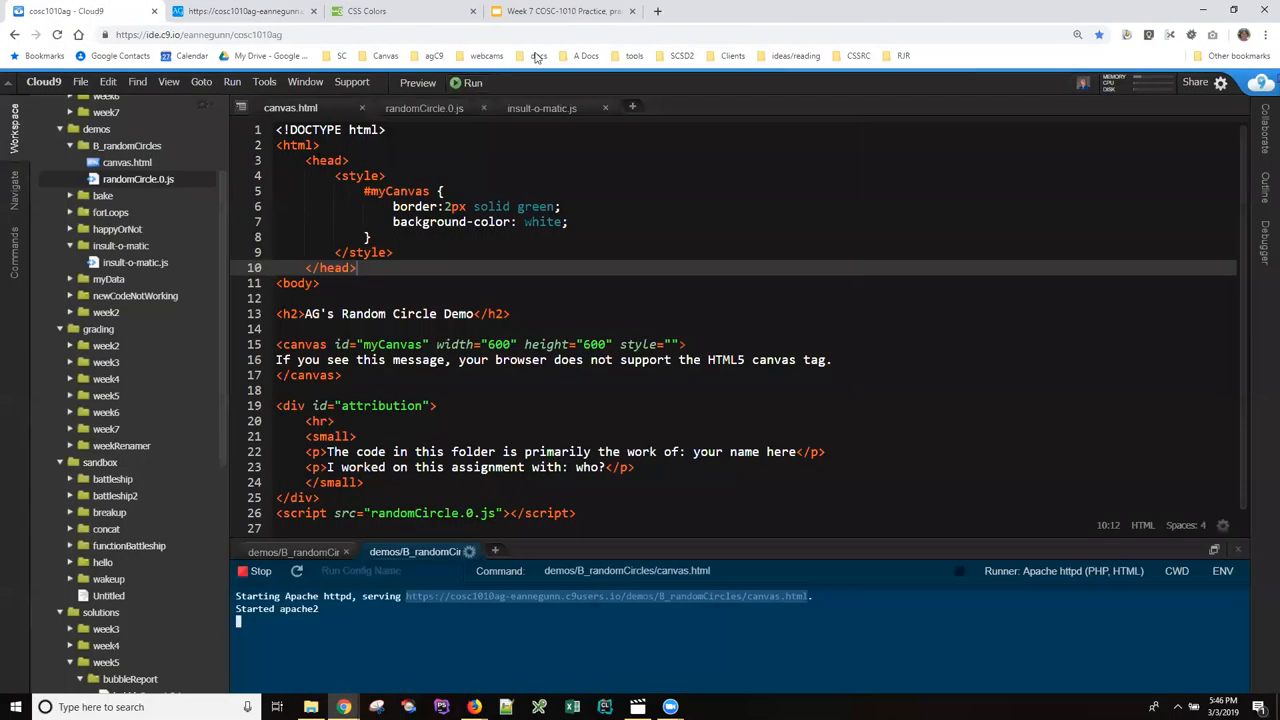
# Read Step #2 on the slides, return to Cloud9 and switch to randomCircle.0.js.
pyautogui.click(564, 12)
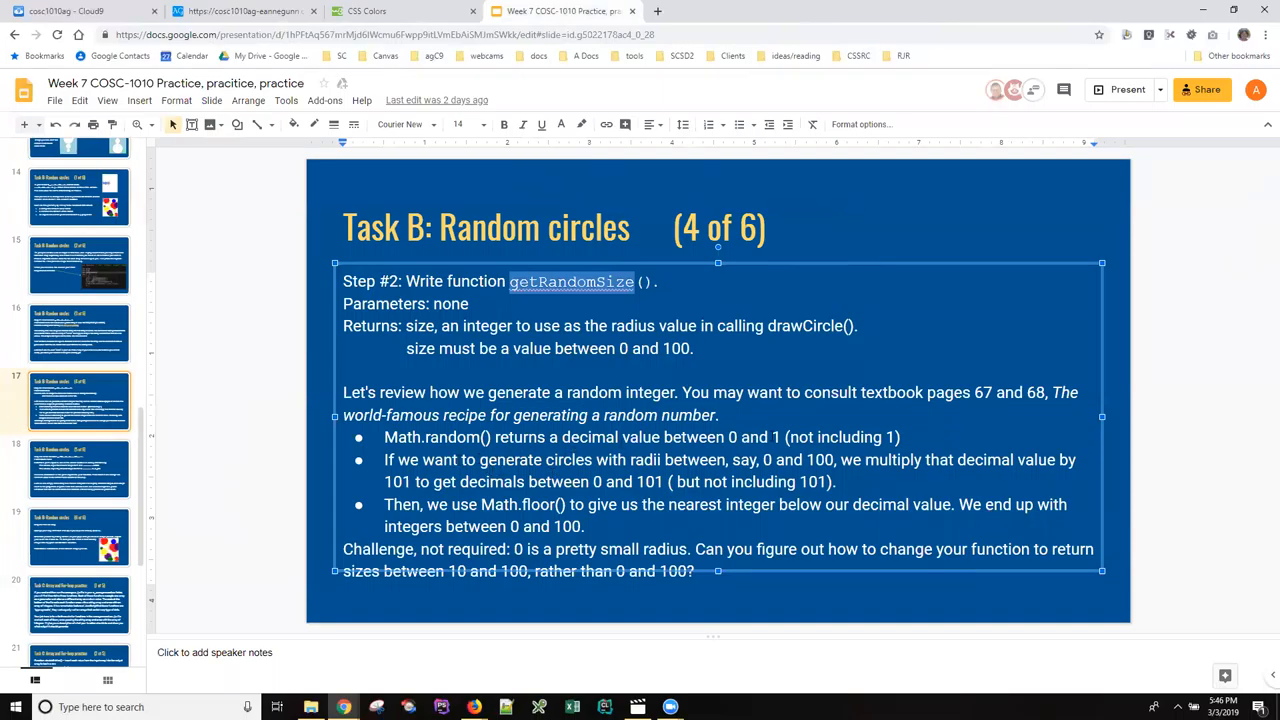
pyautogui.click(60, 12)
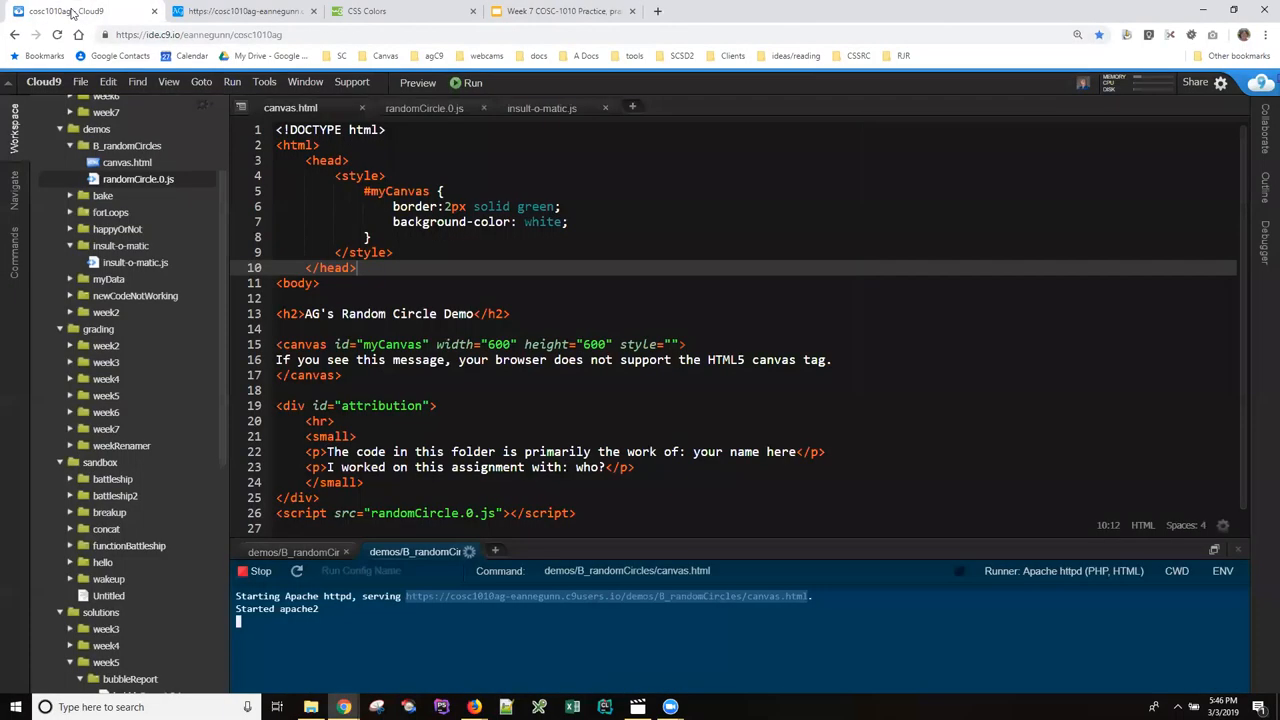
pyautogui.moveTo(416, 114)
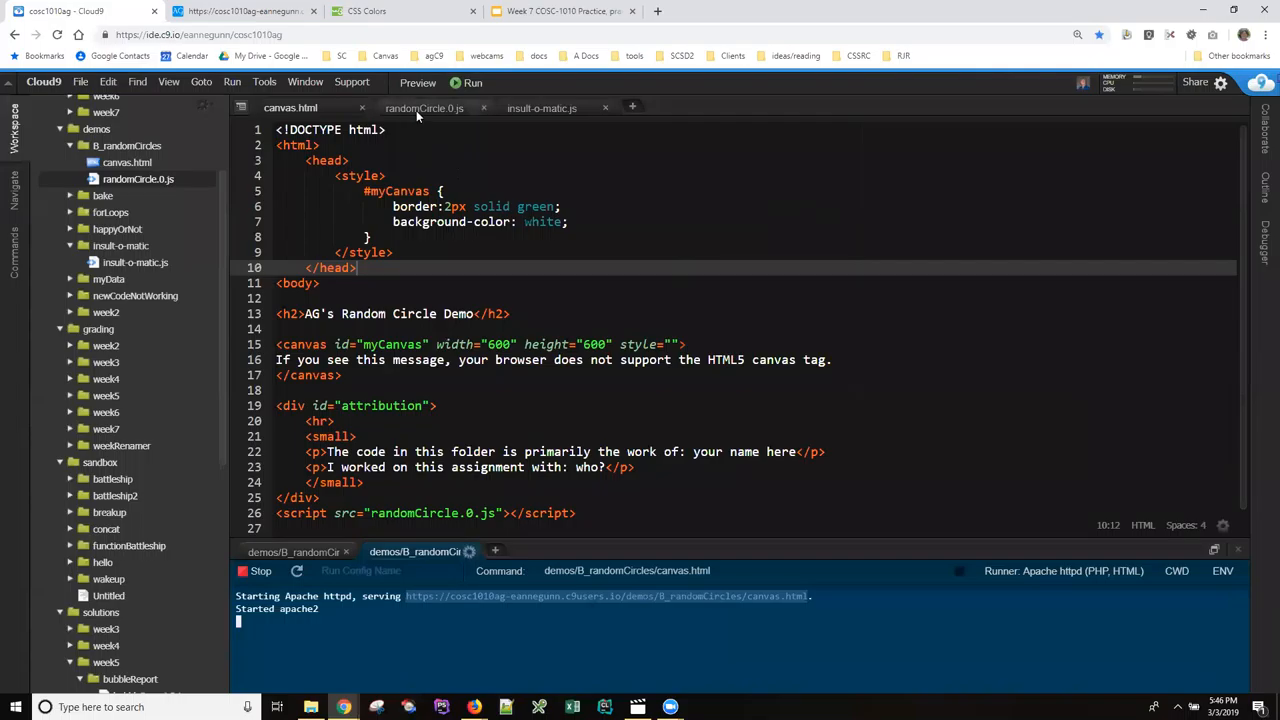
pyautogui.click(424, 108)
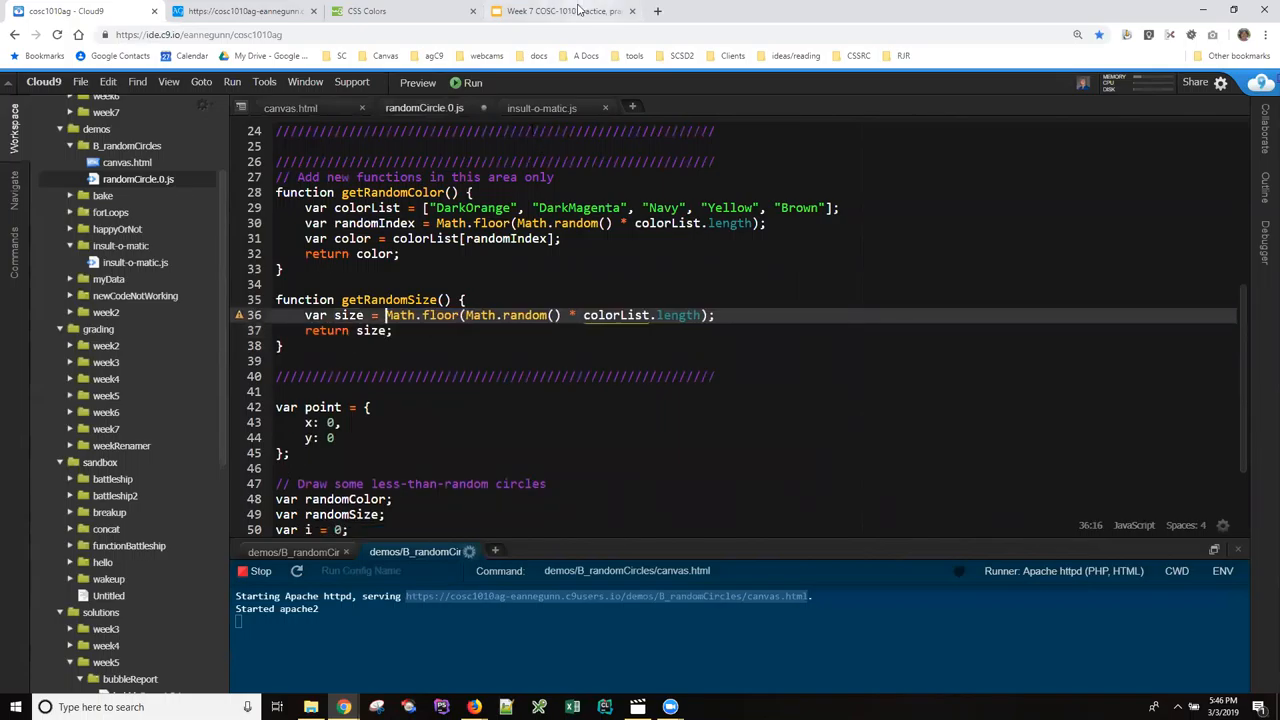
# Make getRandomSize use Math.floor(Math.random() * 101) instead of colorList.length, then go to the demo page.
pyautogui.click(578, 12)
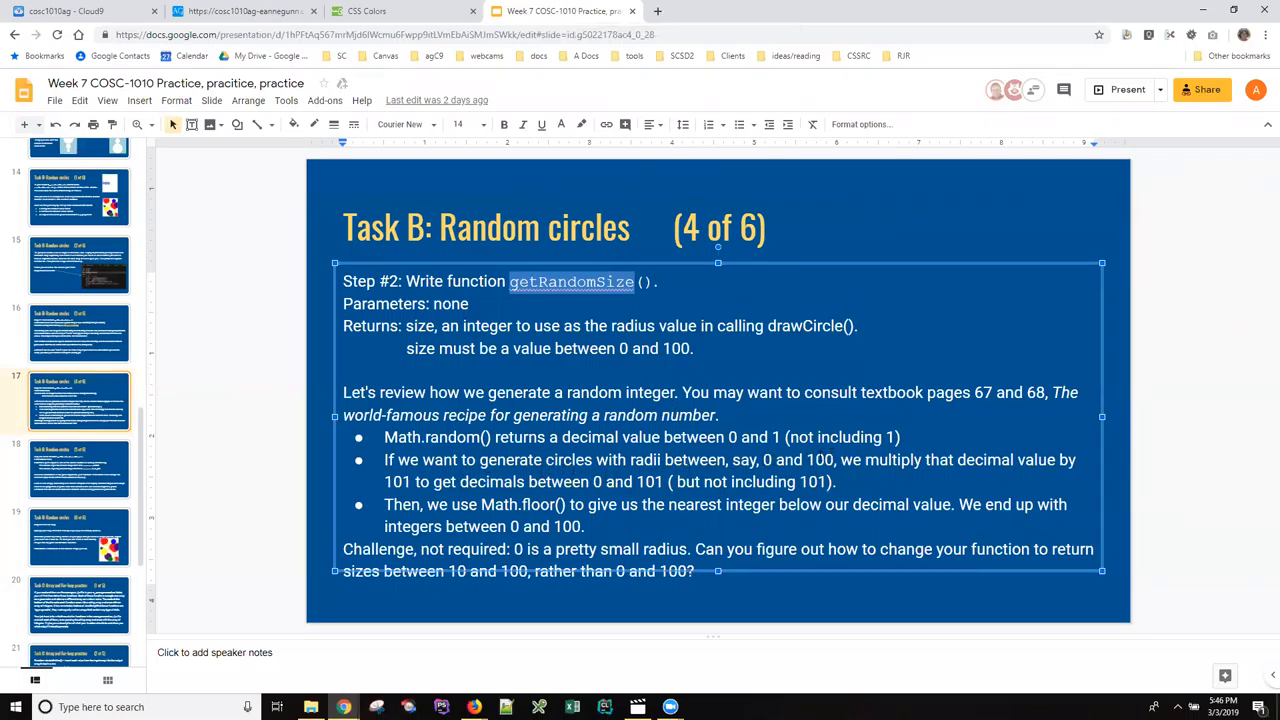
pyautogui.doubleClick(396, 482)
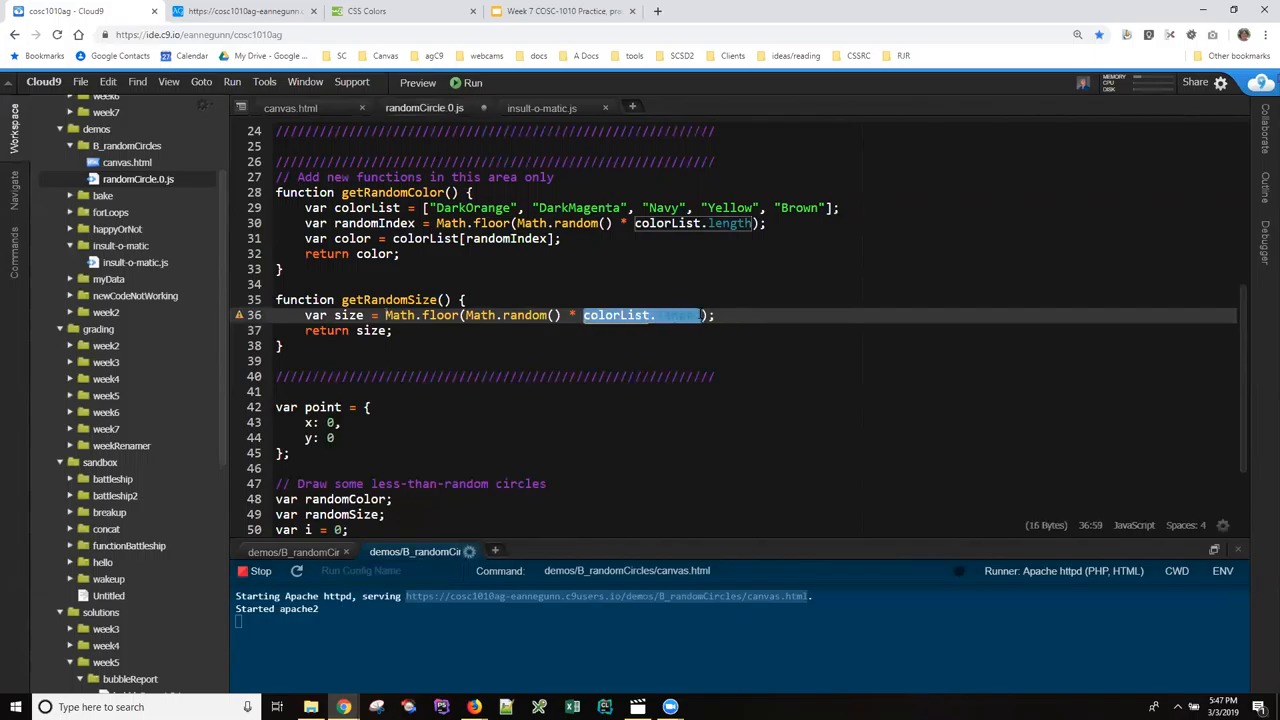
pyautogui.write('101')
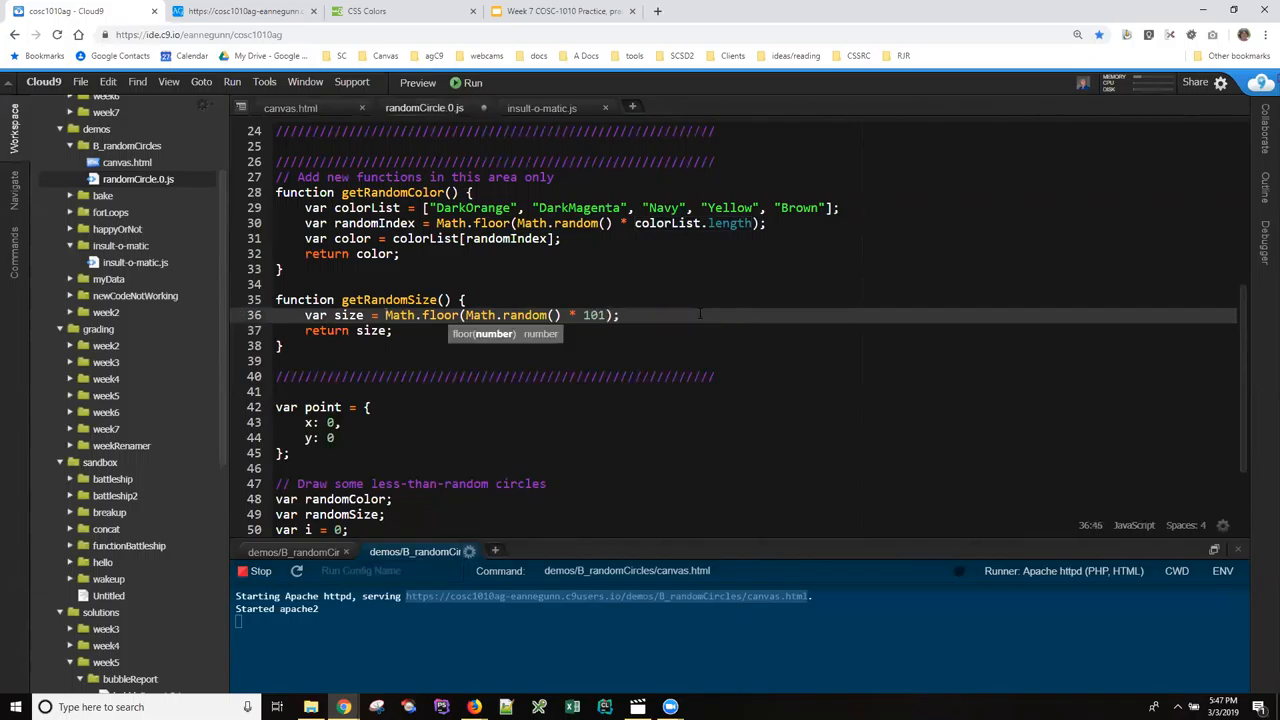
pyautogui.doubleClick(388, 300)
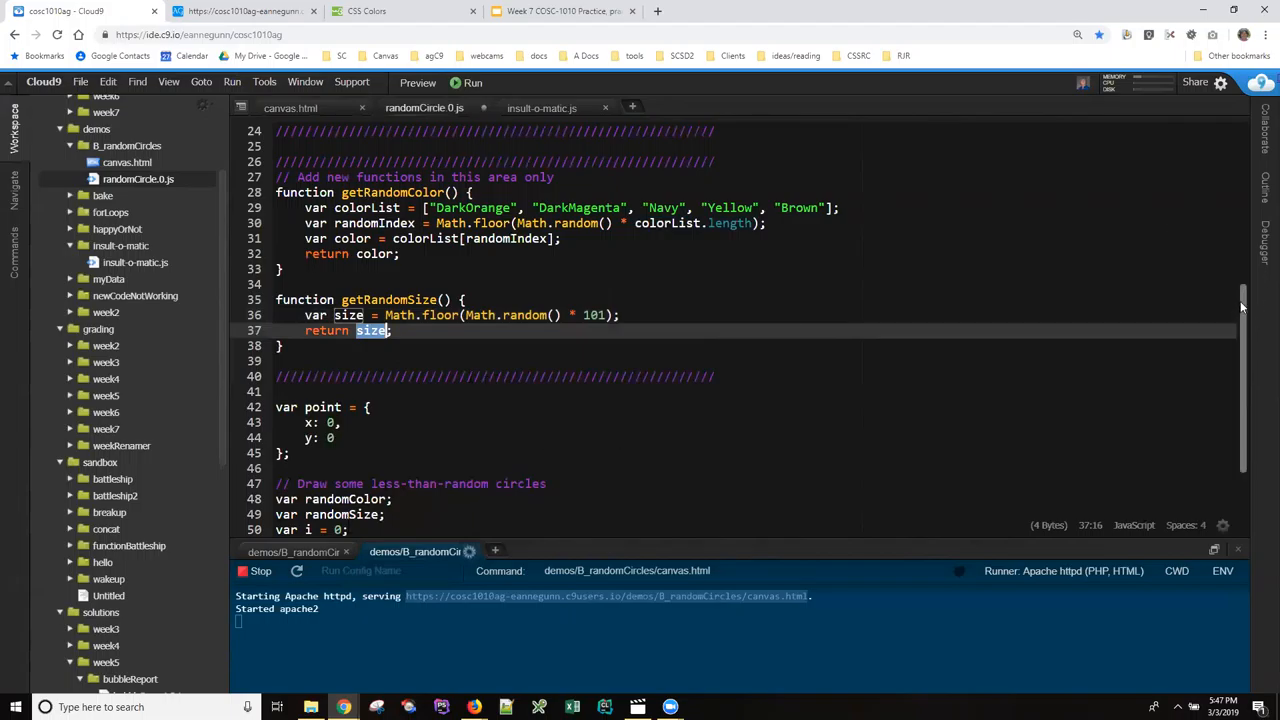
pyautogui.scroll(-3)
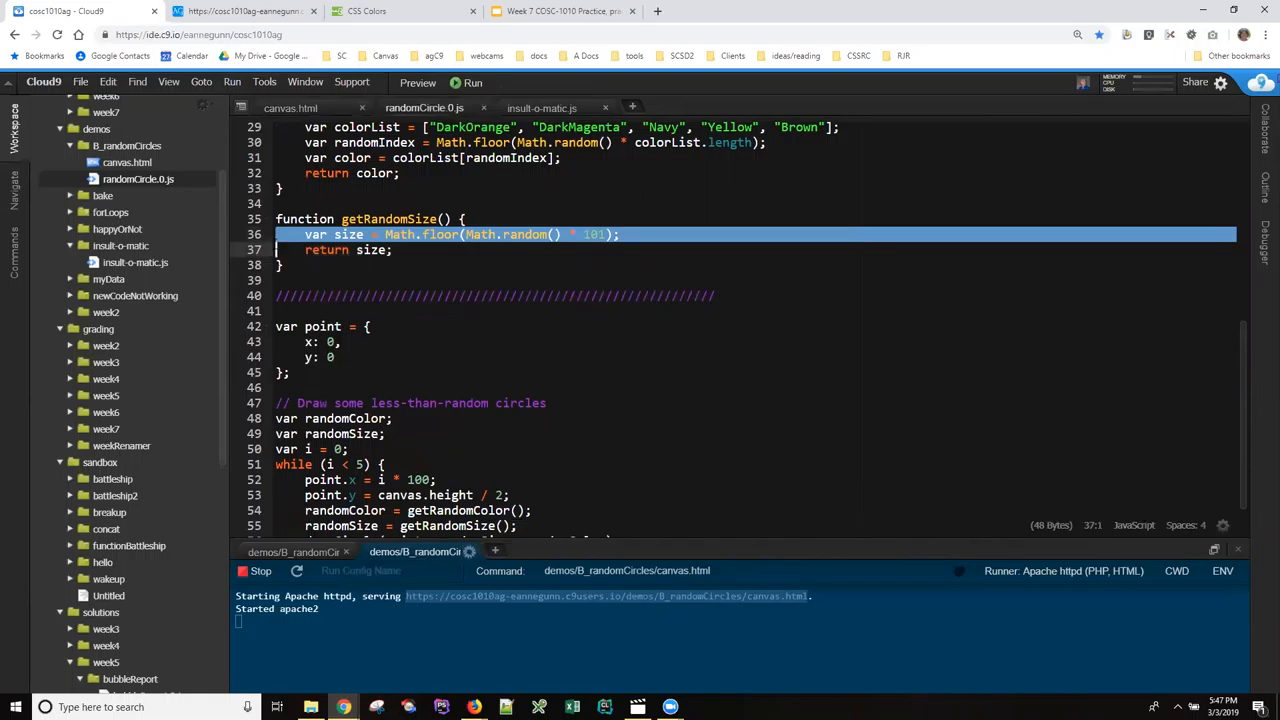
pyautogui.click(218, 12)
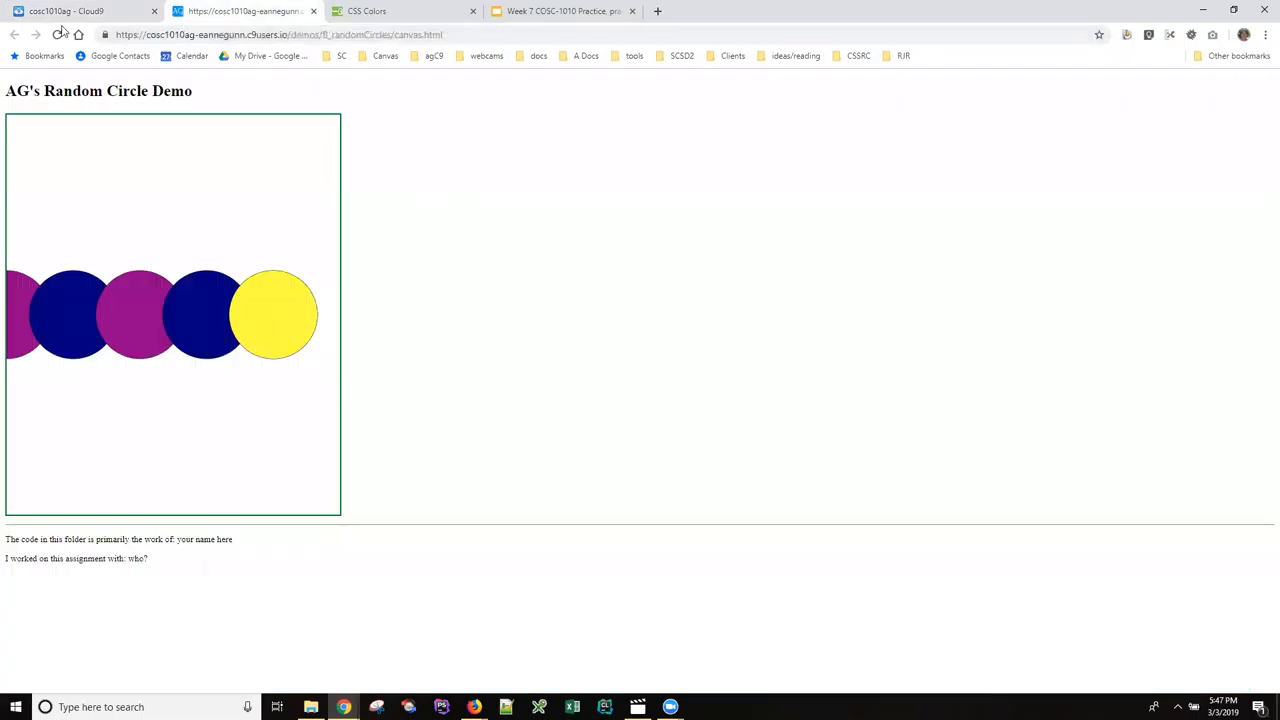
# Reload the demo to see circles in varying random sizes, then return to Cloud9.
pyautogui.click(58, 32)
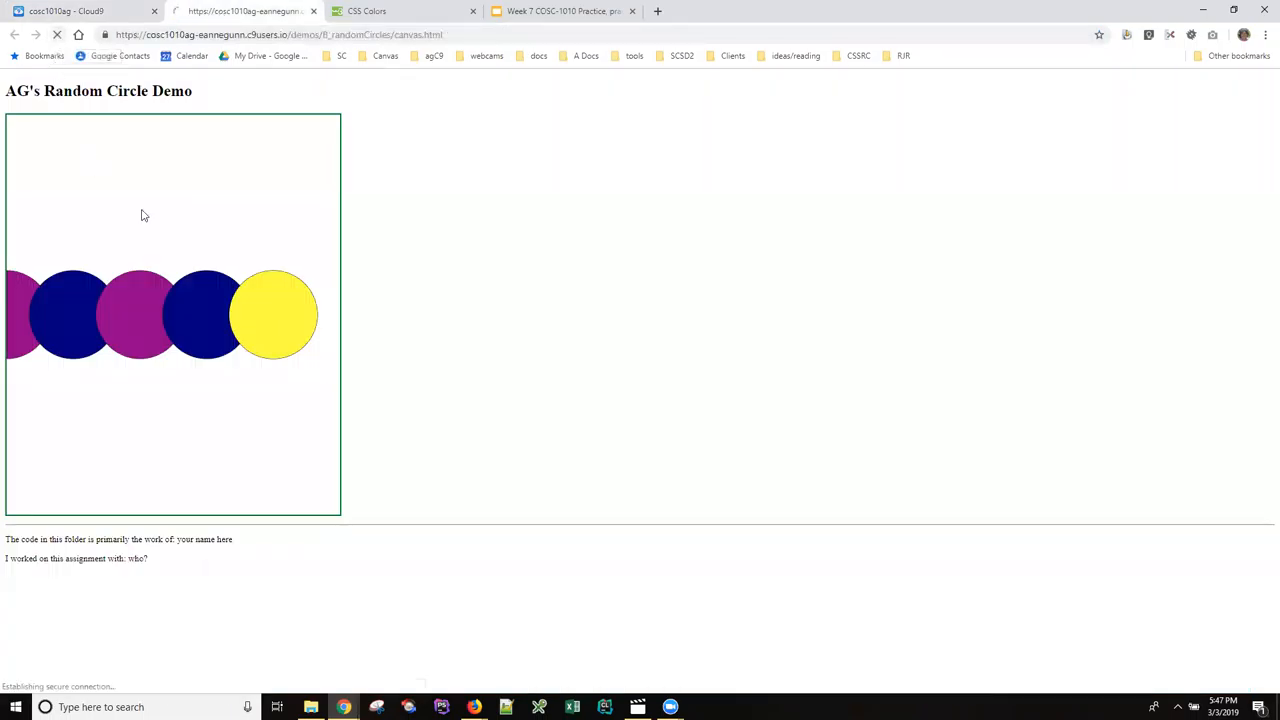
pyautogui.click(90, 32)
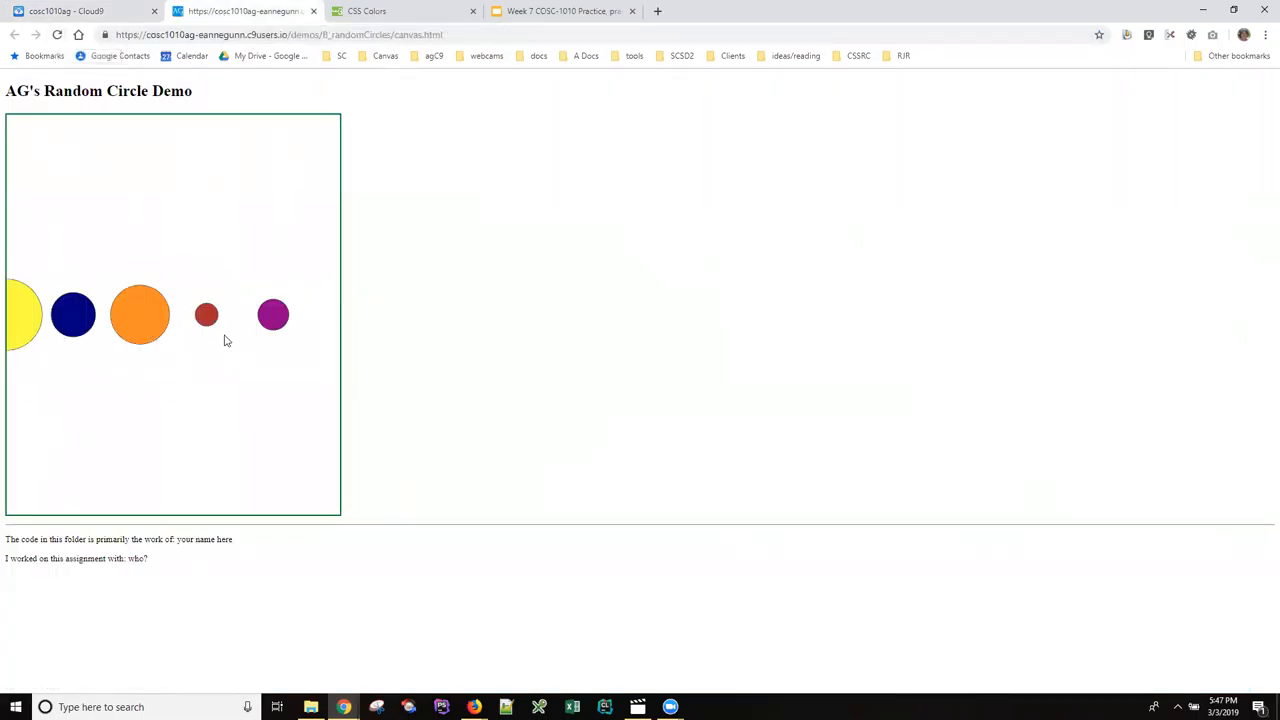
pyautogui.moveTo(218, 318)
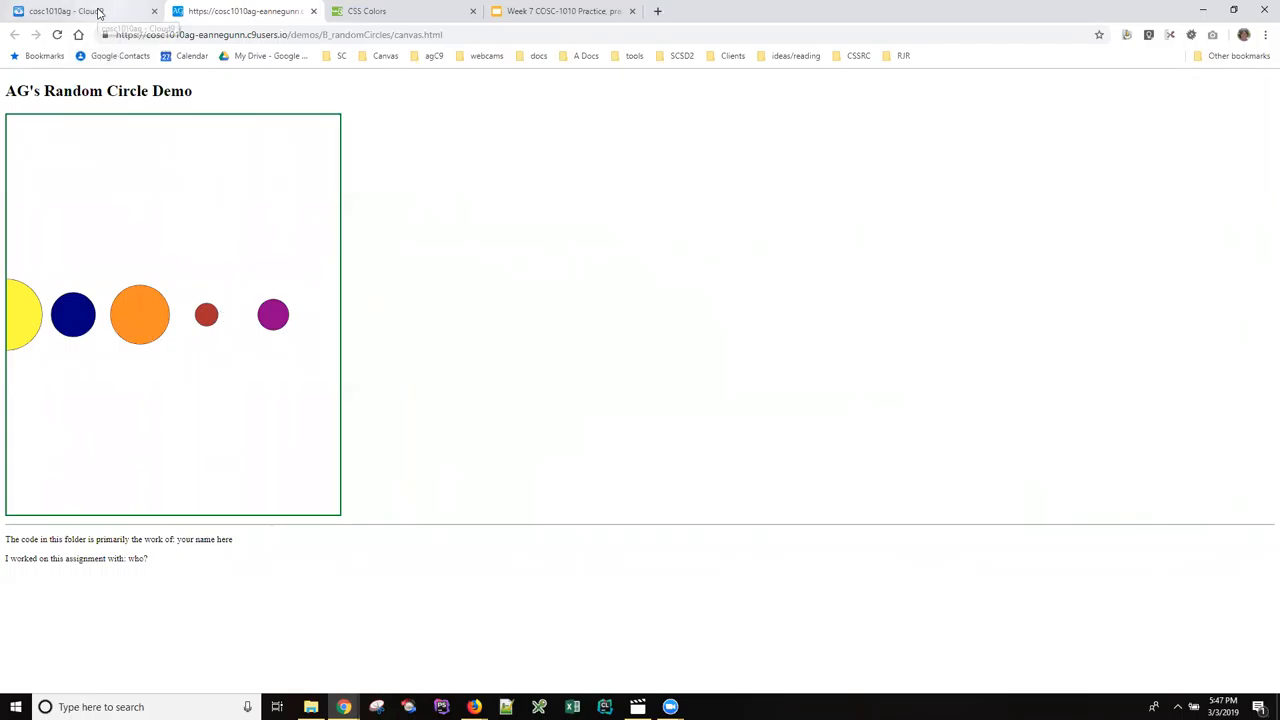
pyautogui.click(60, 12)
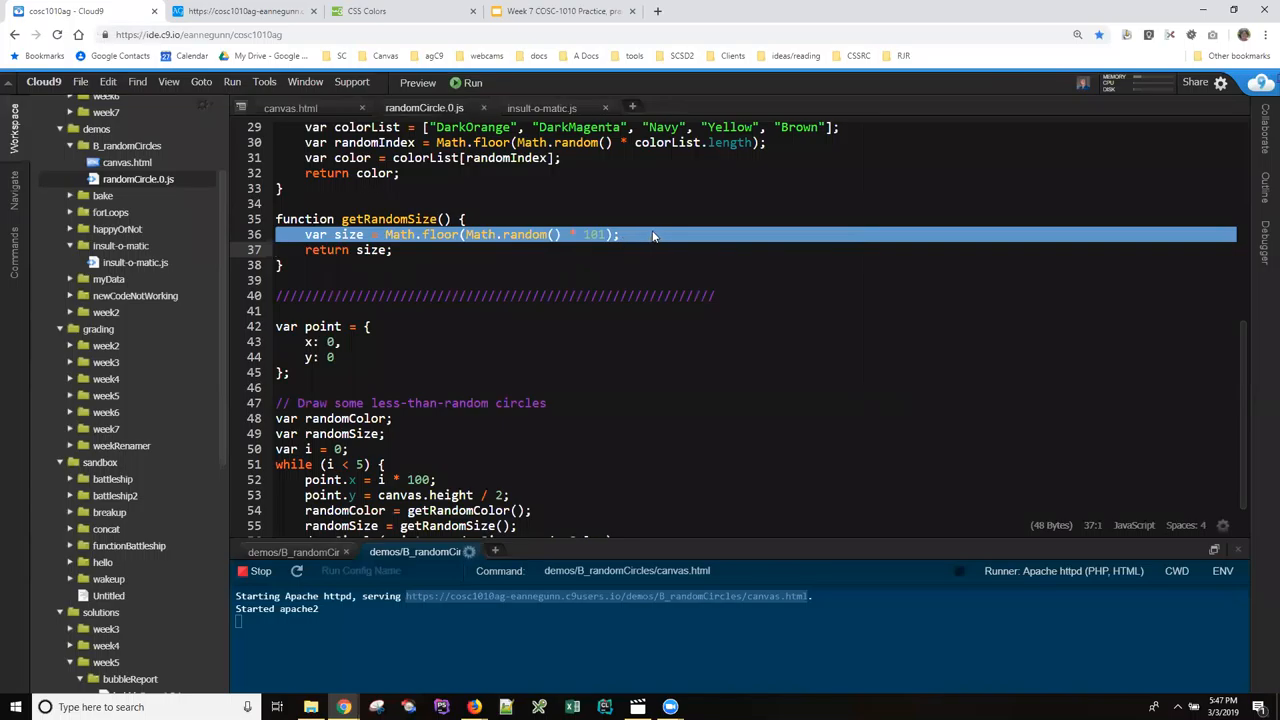